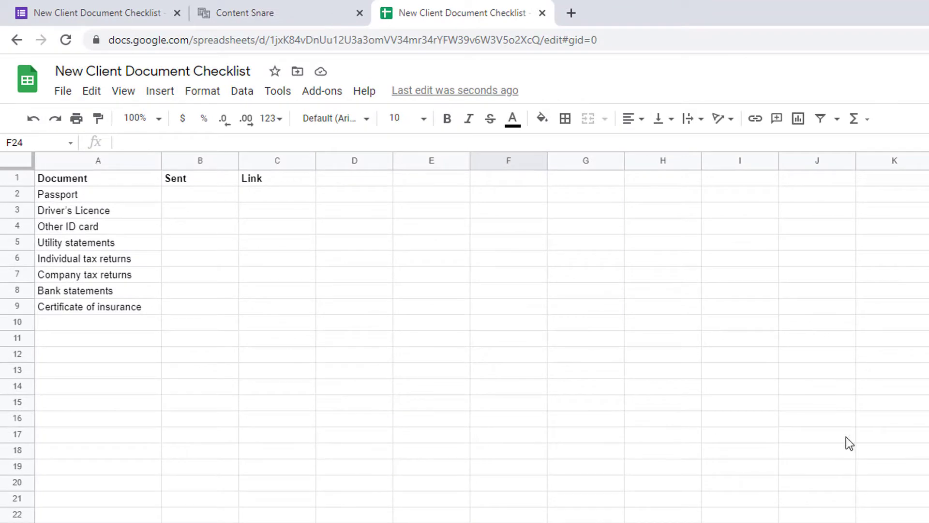
{"action": "mouse_move", "coordinate": [187, 207]}
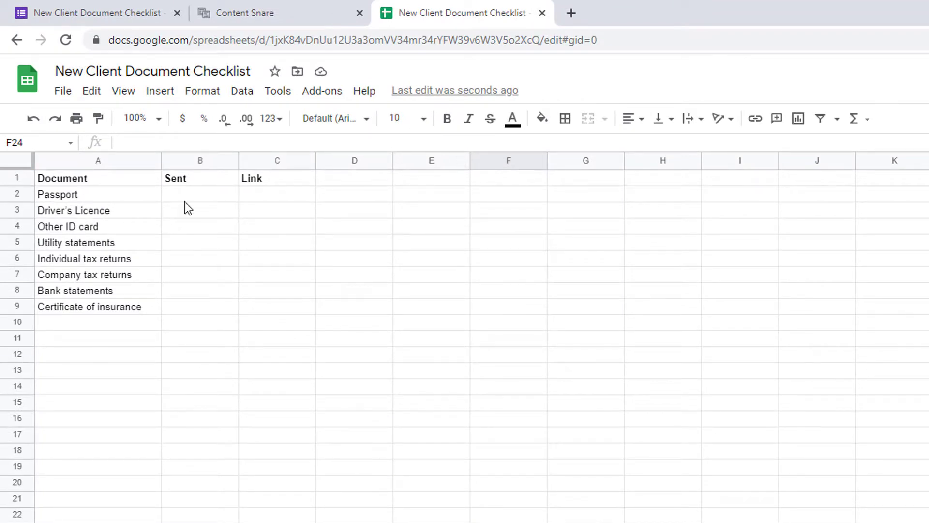
{"action": "mouse_move", "coordinate": [245, 290]}
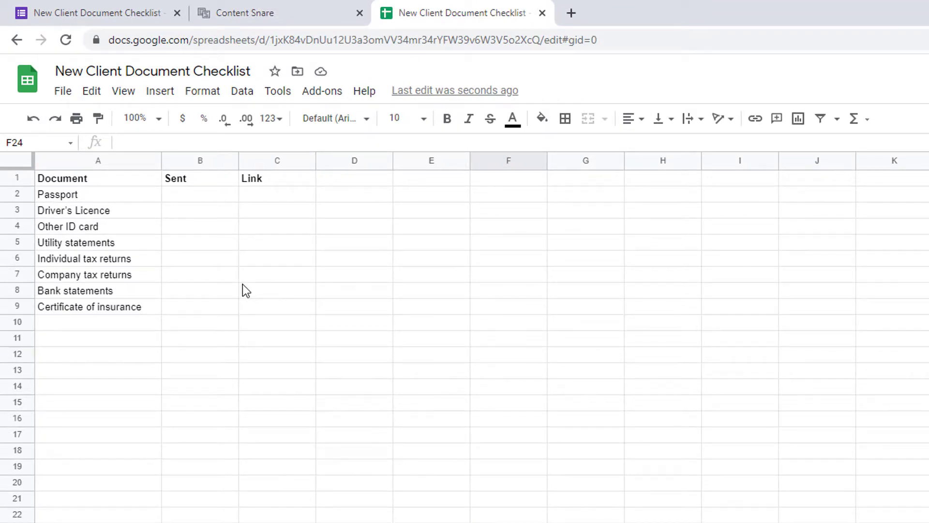
- Mark the Passport row's Sent cell with an X
{"action": "left_click", "coordinate": [199, 193]}
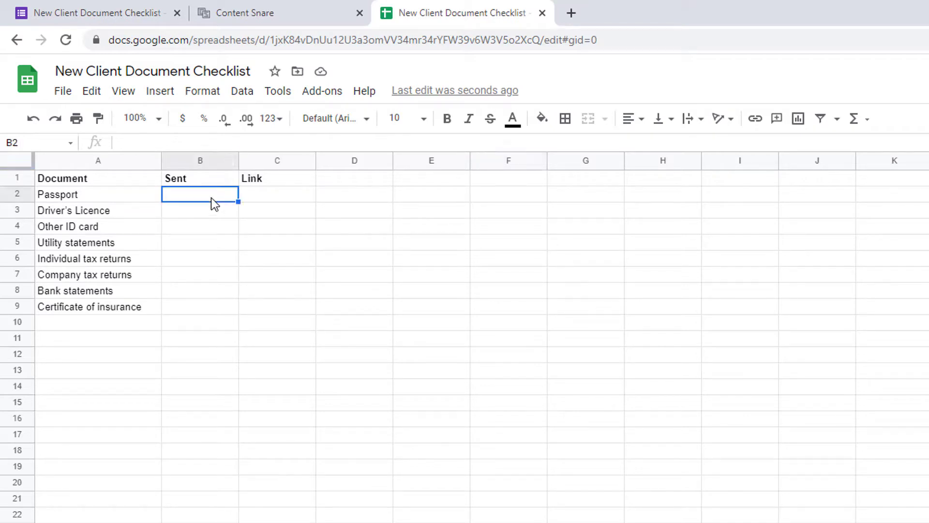
{"action": "type", "text": "X"}
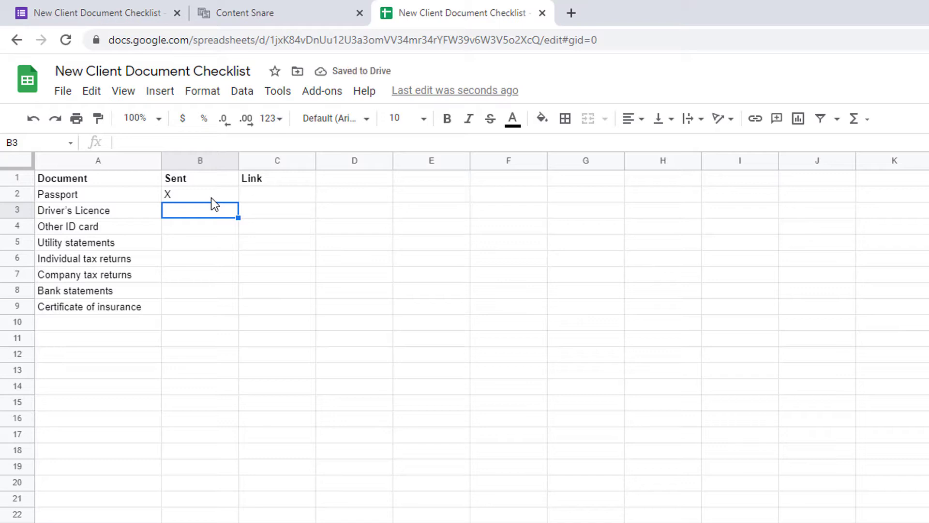
{"action": "mouse_move", "coordinate": [97, 350]}
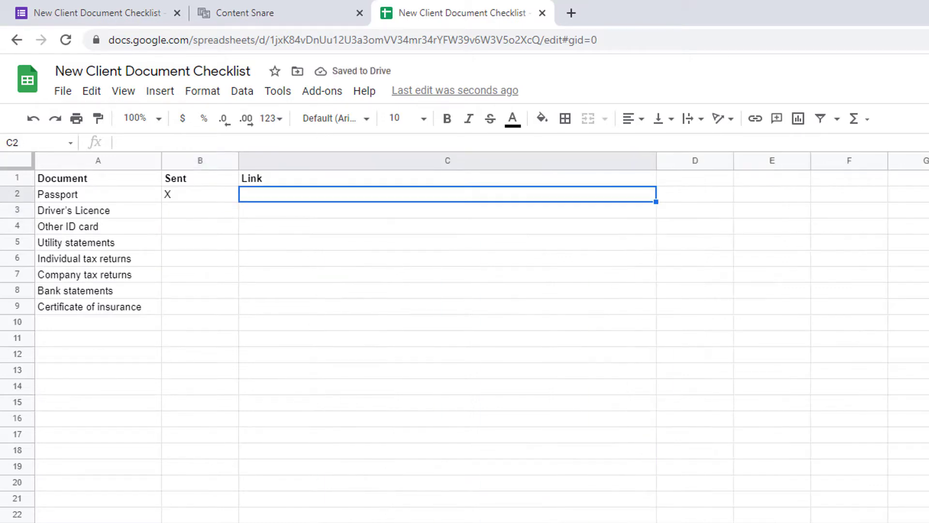
{"action": "mouse_move", "coordinate": [385, 202]}
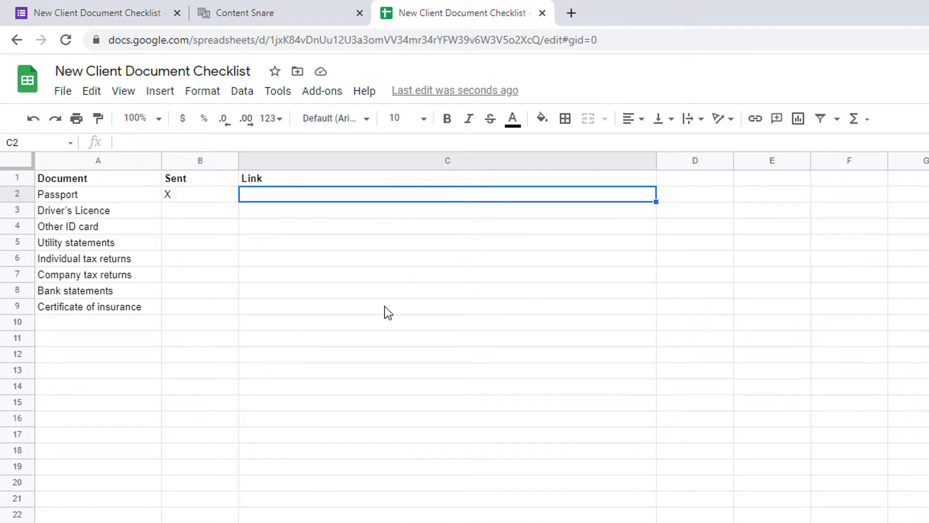
{"action": "mouse_move", "coordinate": [386, 288]}
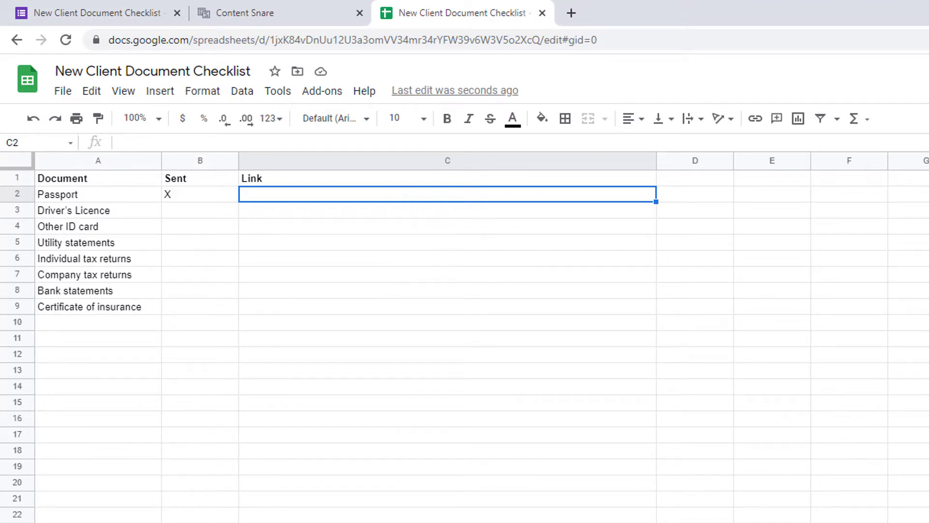
{"action": "mouse_move", "coordinate": [314, 337]}
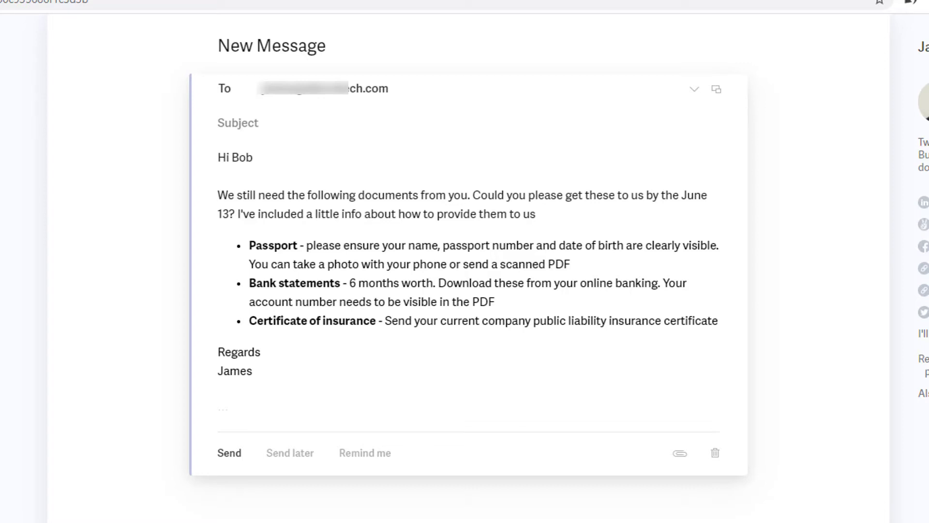
- Switch to the email client to draft the document request message
{"action": "left_click", "coordinate": [59, 8]}
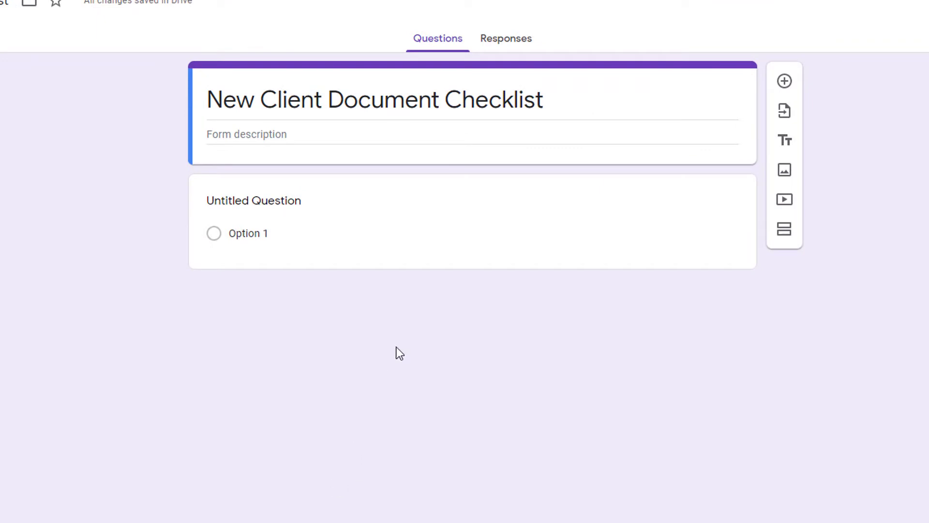
- Make the first question a File upload to Drive and title it Passport
{"action": "left_click", "coordinate": [253, 200]}
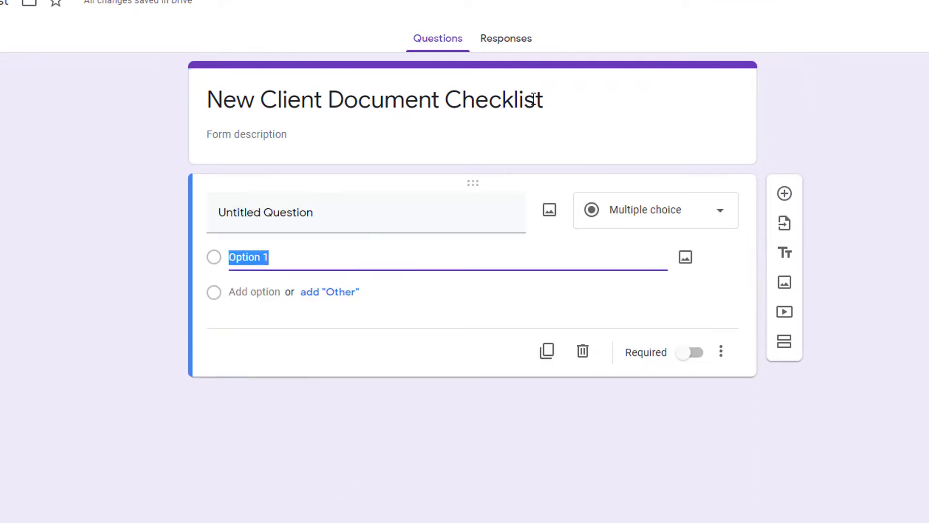
{"action": "mouse_move", "coordinate": [706, 263]}
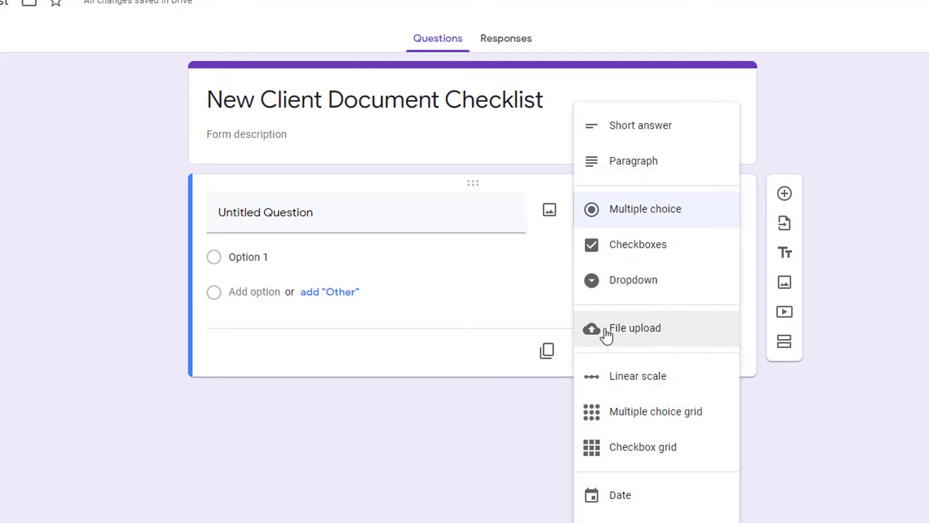
{"action": "left_click", "coordinate": [634, 328]}
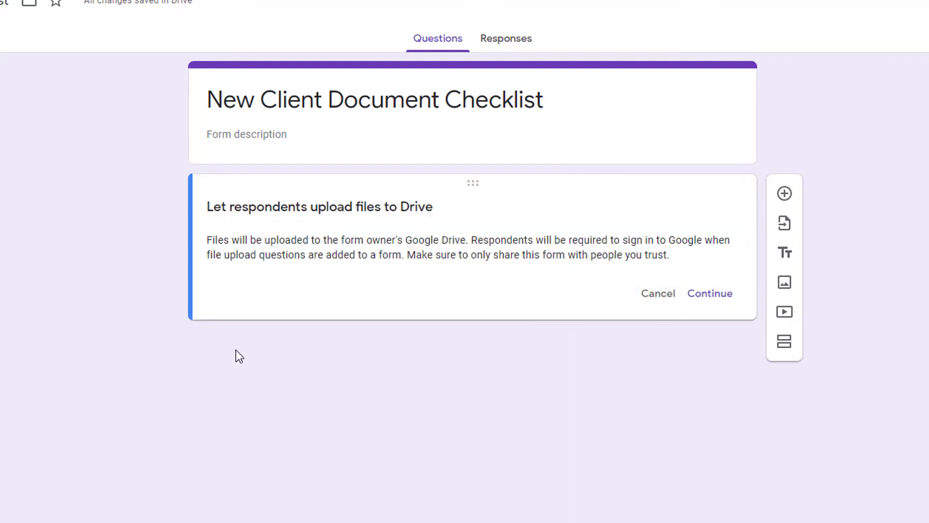
{"action": "left_click_drag", "start_coordinate": [472, 240], "coordinate": [703, 240]}
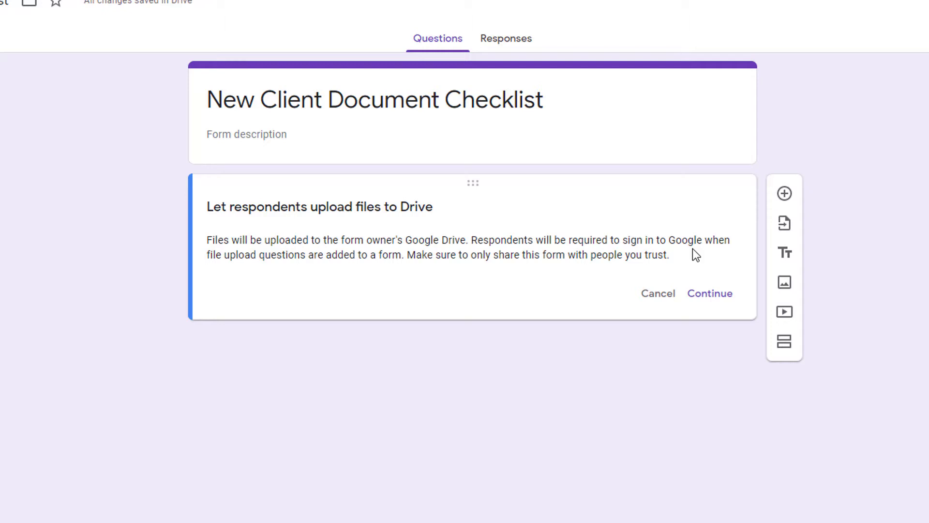
{"action": "mouse_move", "coordinate": [705, 263]}
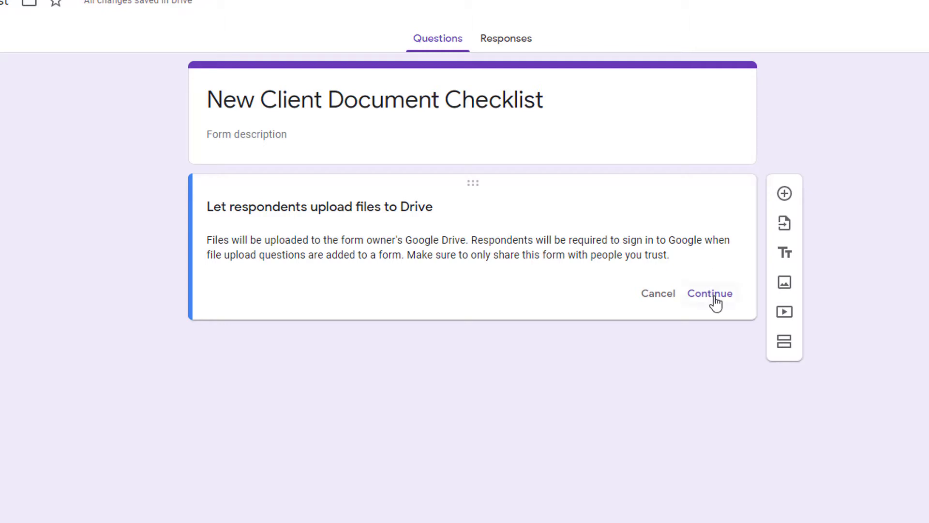
{"action": "left_click", "coordinate": [709, 293]}
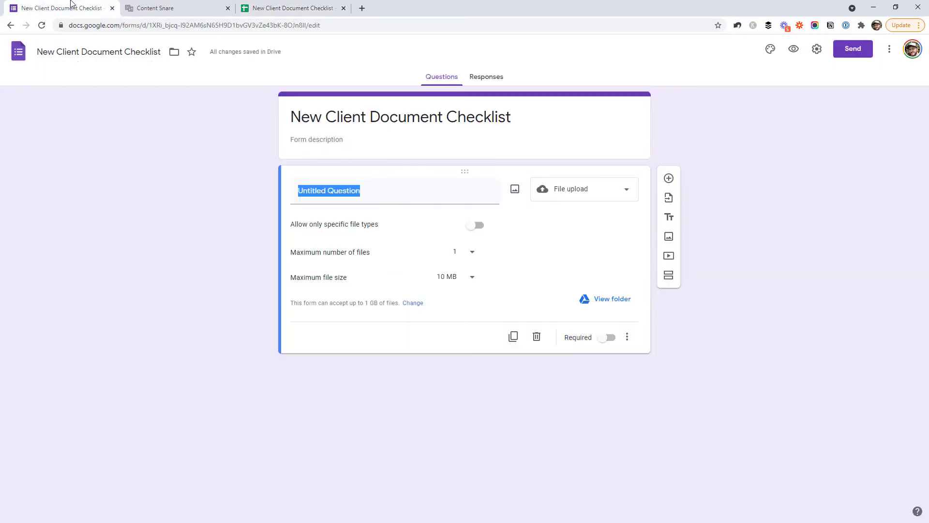
{"action": "type", "text": "Passport"}
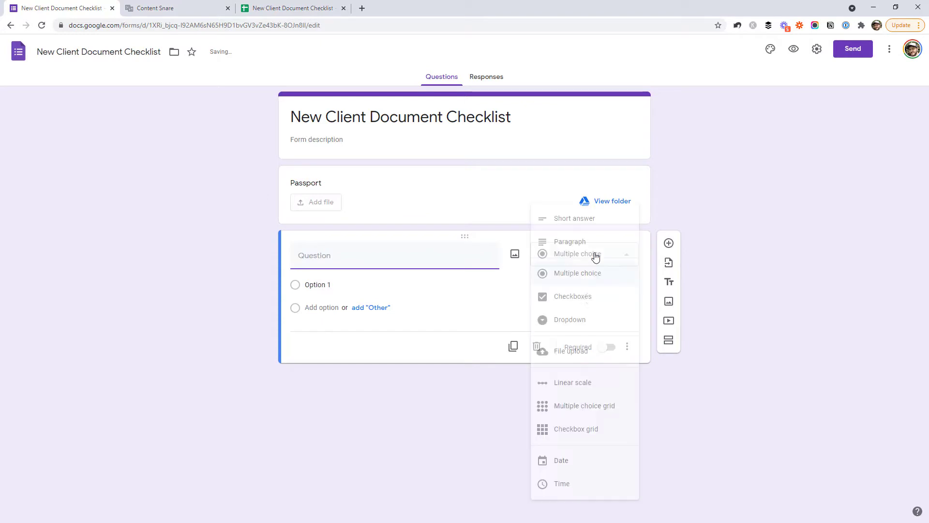
- Add a second File upload question for Driver's Licence
{"action": "left_click", "coordinate": [293, 8]}
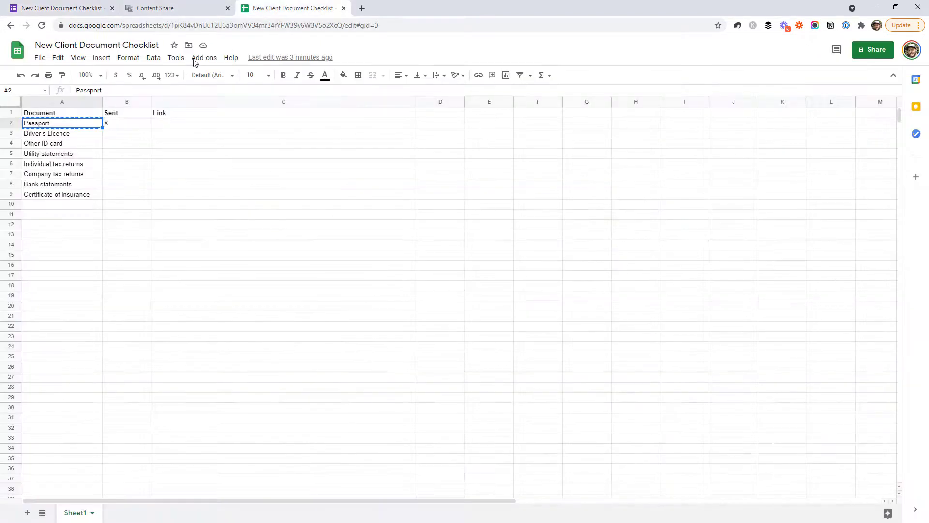
{"action": "left_click", "coordinate": [291, 8]}
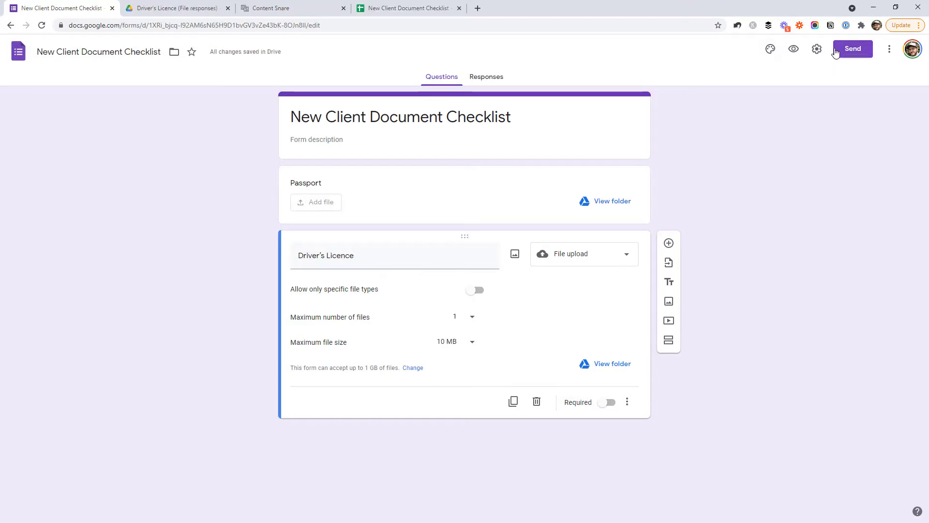
- Copy the form's share link, view the live form and start adding a Passport file
{"action": "left_click", "coordinate": [852, 48]}
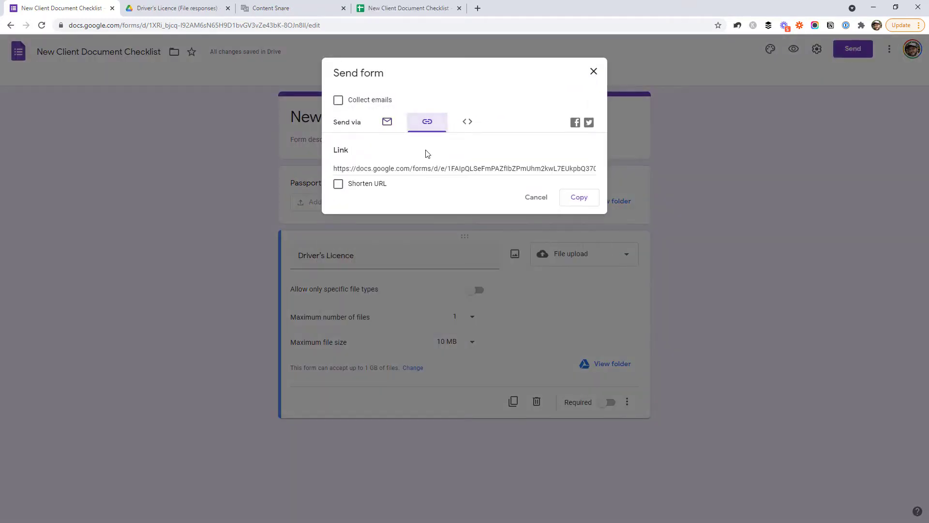
{"action": "left_click", "coordinate": [338, 184]}
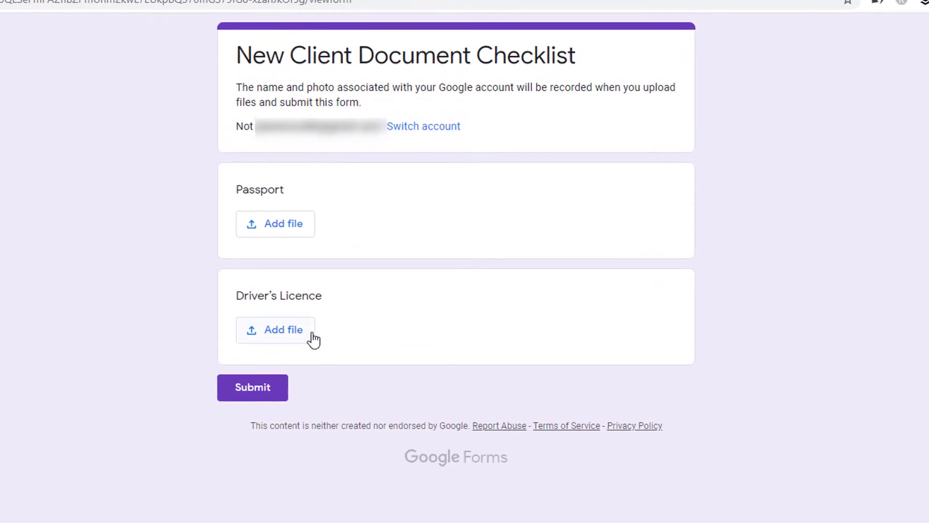
{"action": "mouse_move", "coordinate": [274, 224]}
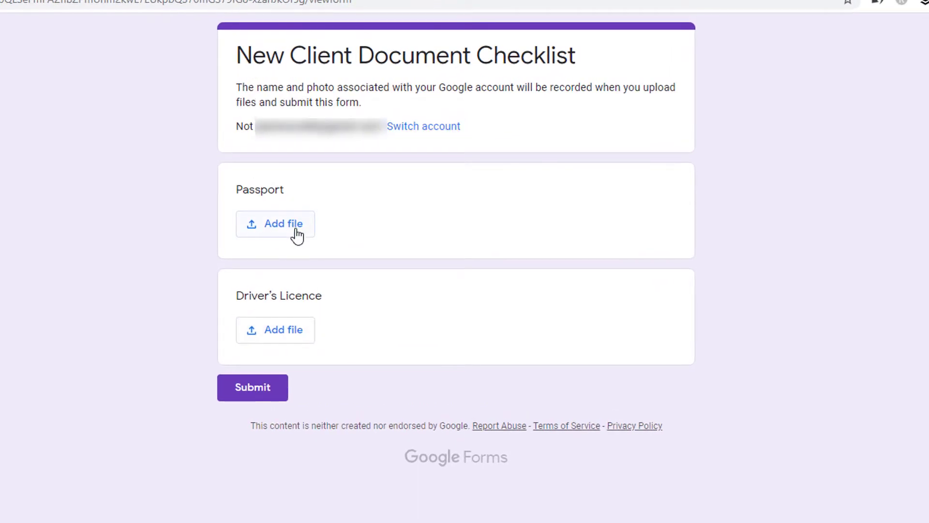
{"action": "left_click", "coordinate": [275, 224]}
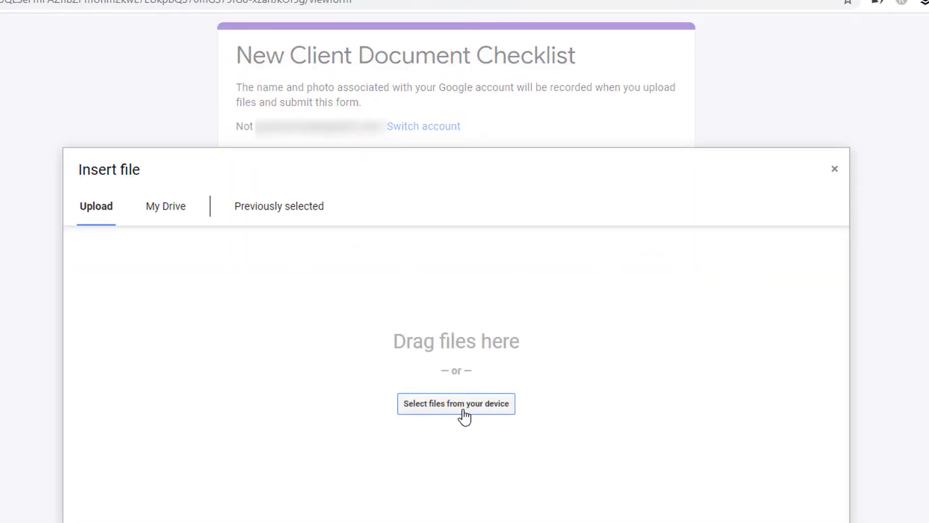
{"action": "mouse_move", "coordinate": [542, 356]}
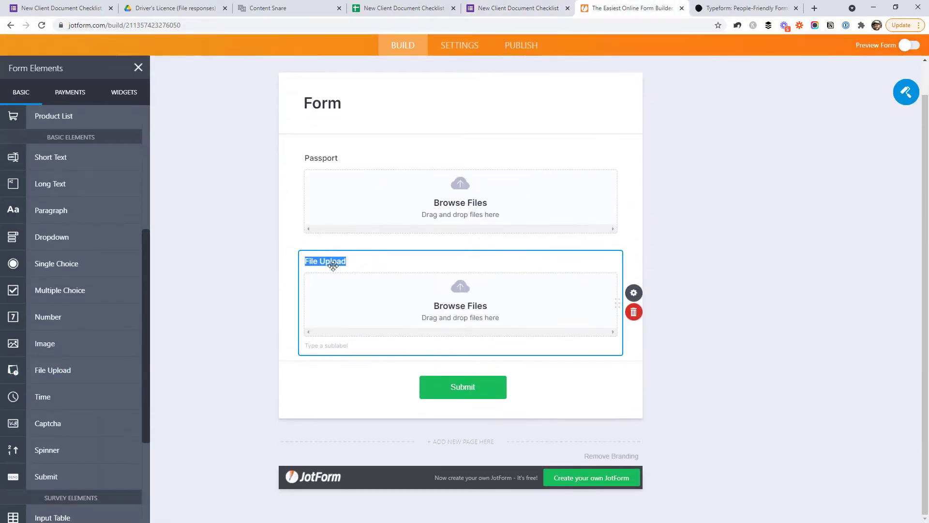
- Label the second file upload field Driver's License
{"action": "type", "text": "Driver's License"}
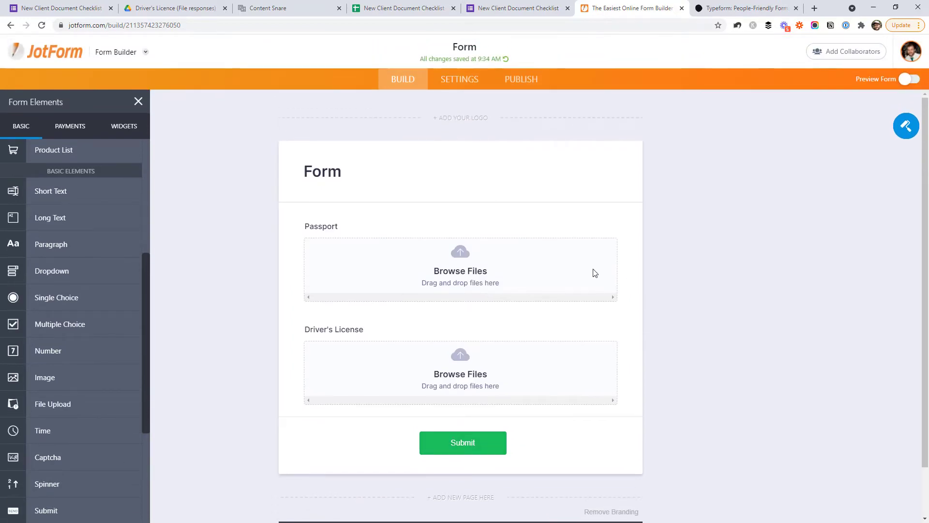
{"action": "mouse_move", "coordinate": [495, 401]}
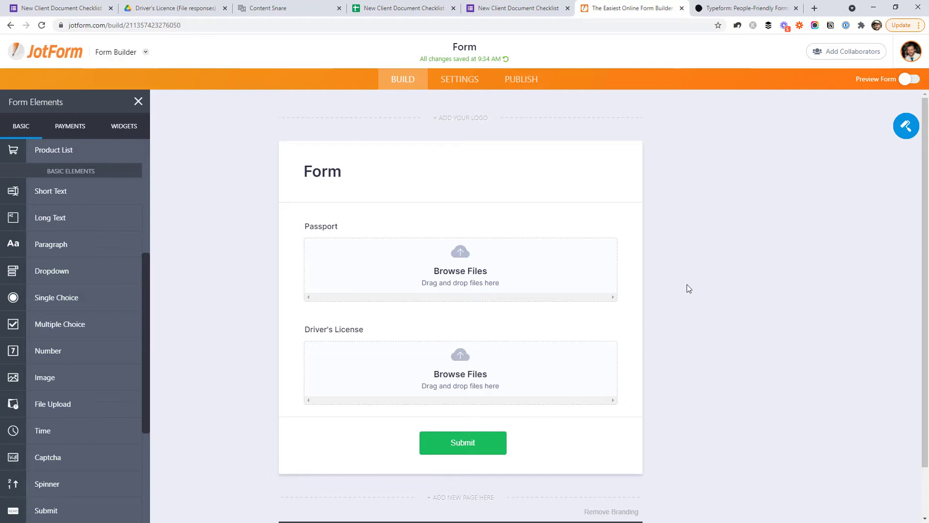
{"action": "left_click", "coordinate": [745, 7]}
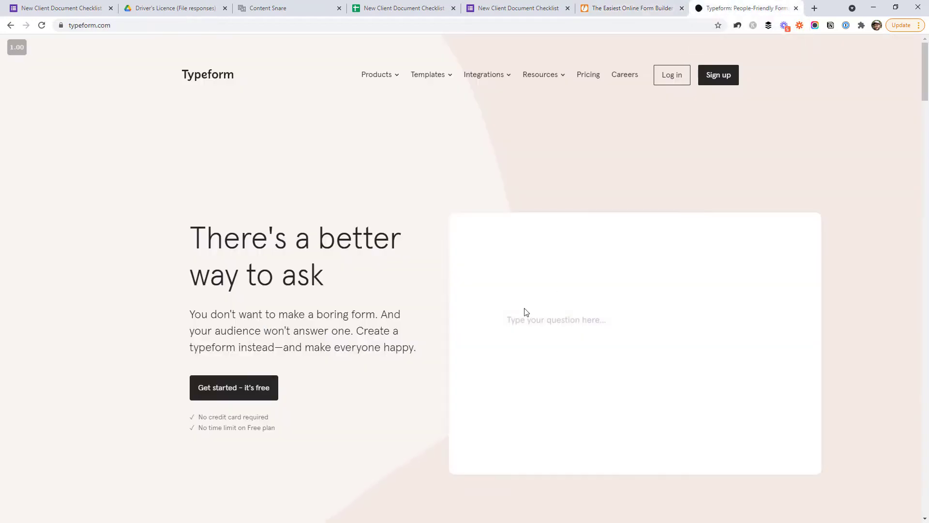
{"action": "type", "text": "First things first...what's your name?"}
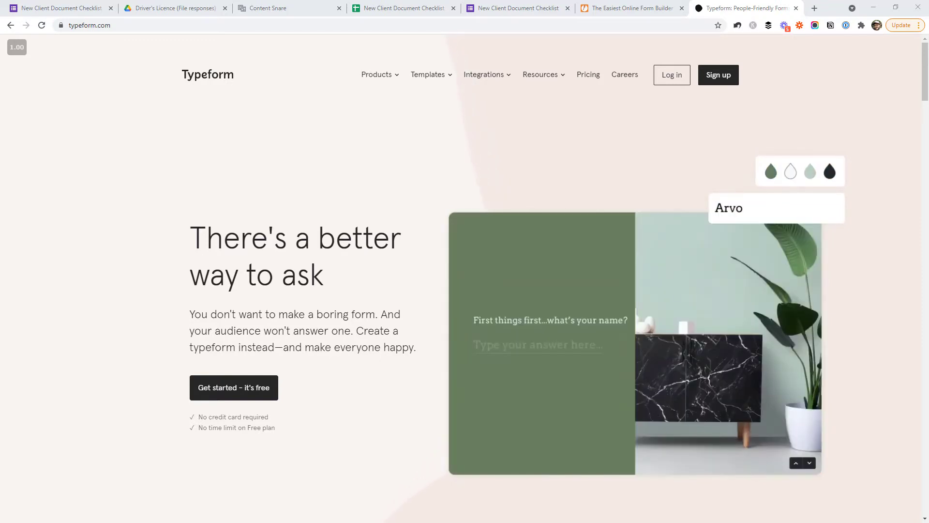
{"action": "left_click", "coordinate": [630, 8]}
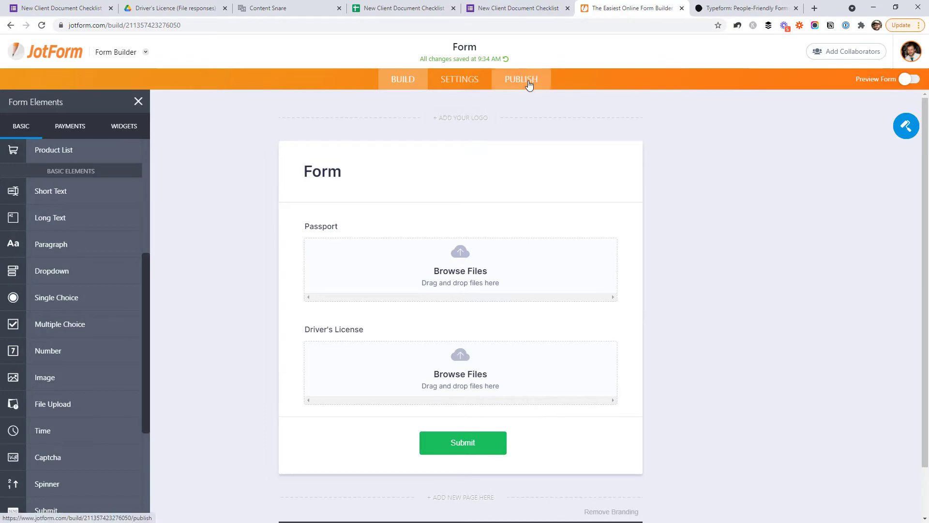
- Go to the form's Publish page and view the live form in a new tab
{"action": "left_click", "coordinate": [520, 79]}
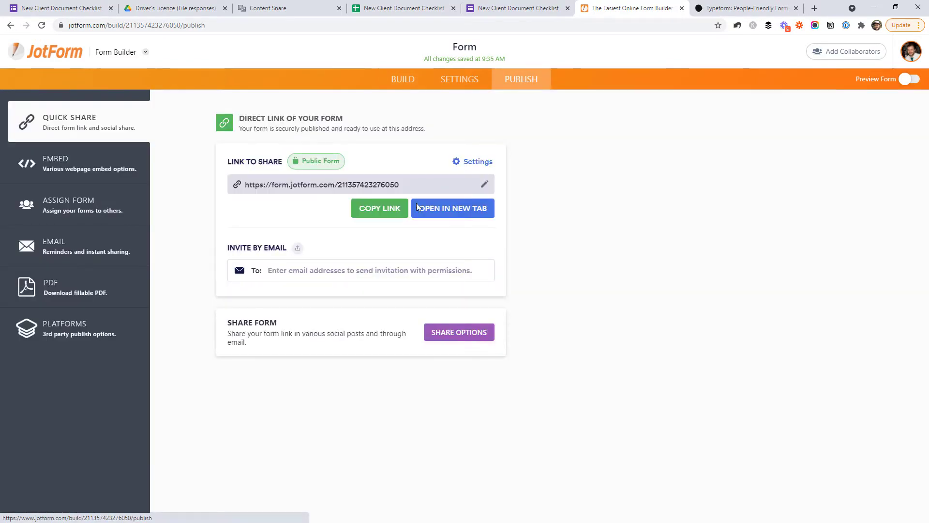
{"action": "left_click", "coordinate": [452, 208]}
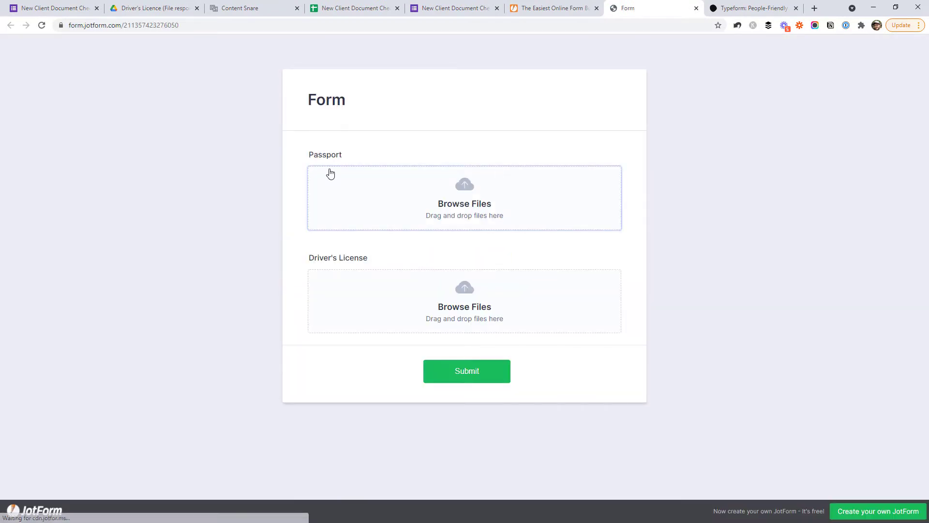
{"action": "mouse_move", "coordinate": [628, 254]}
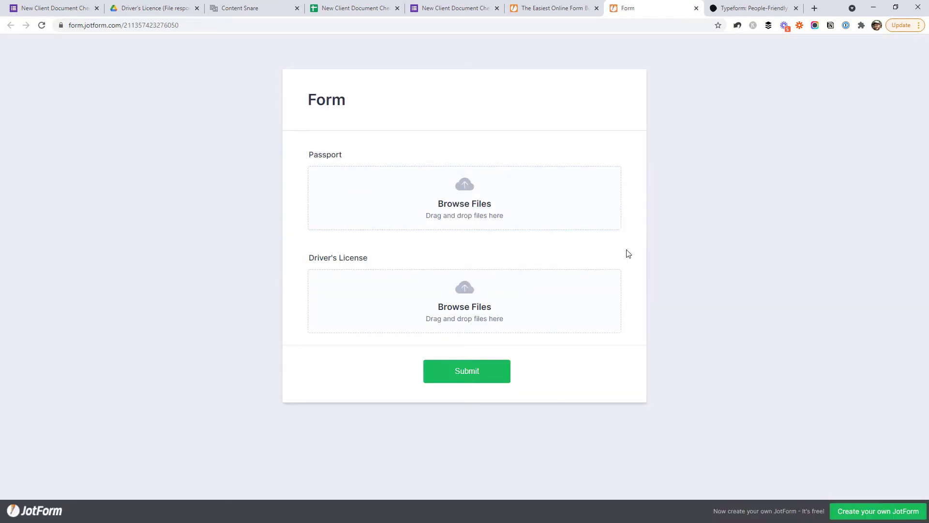
{"action": "mouse_move", "coordinate": [684, 198]}
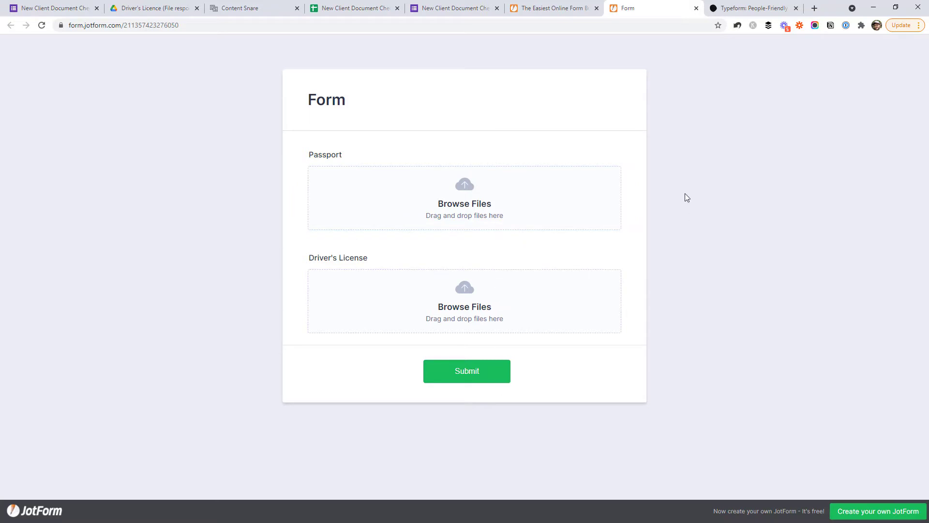
{"action": "mouse_move", "coordinate": [630, 225]}
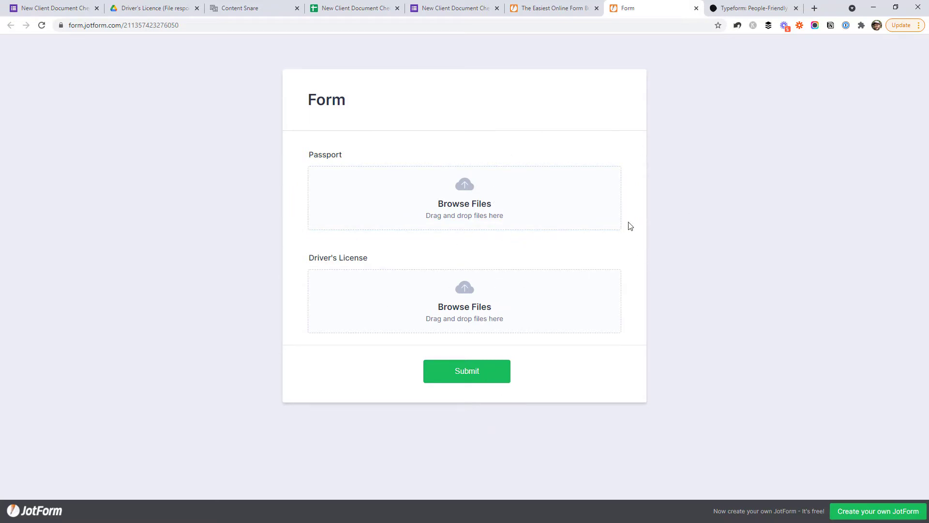
{"action": "mouse_move", "coordinate": [821, 277]}
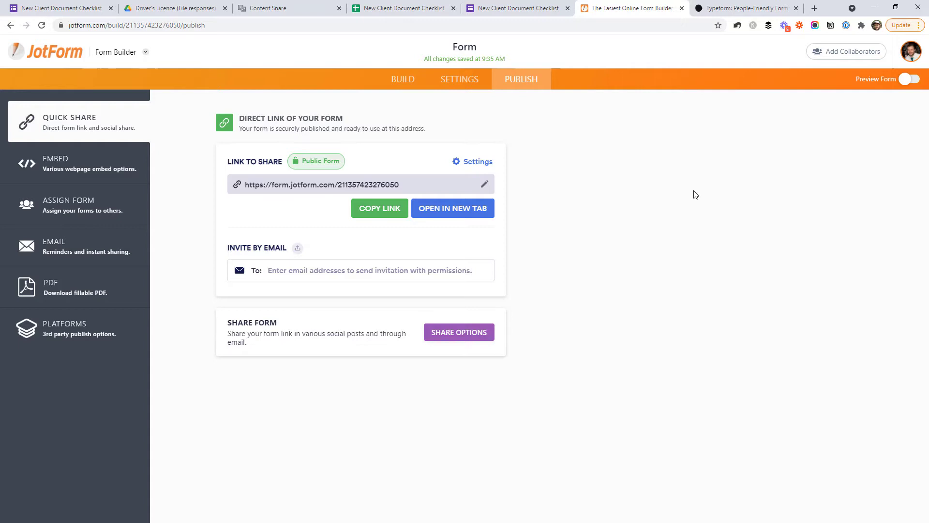
{"action": "left_click", "coordinate": [263, 8]}
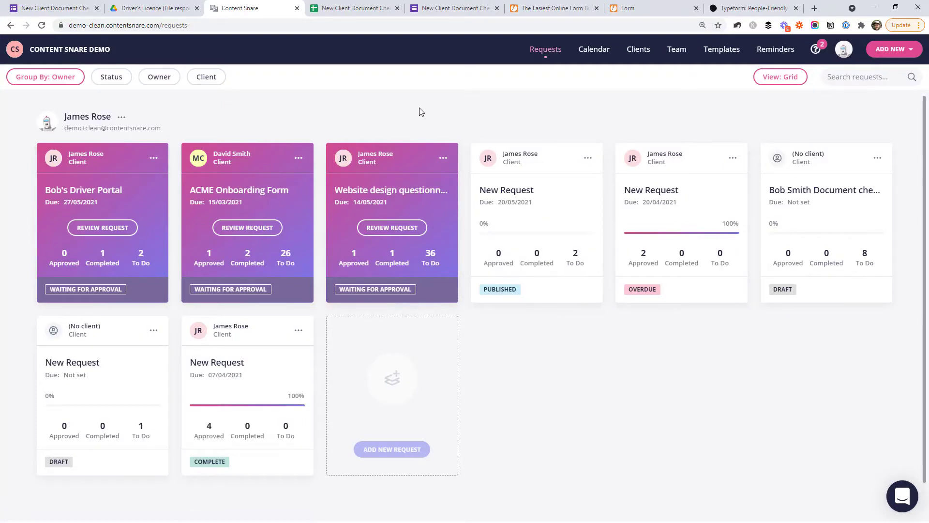
- Create a new request based on the New Client Document Checklist template and continue to the builder
{"action": "left_click", "coordinate": [889, 49]}
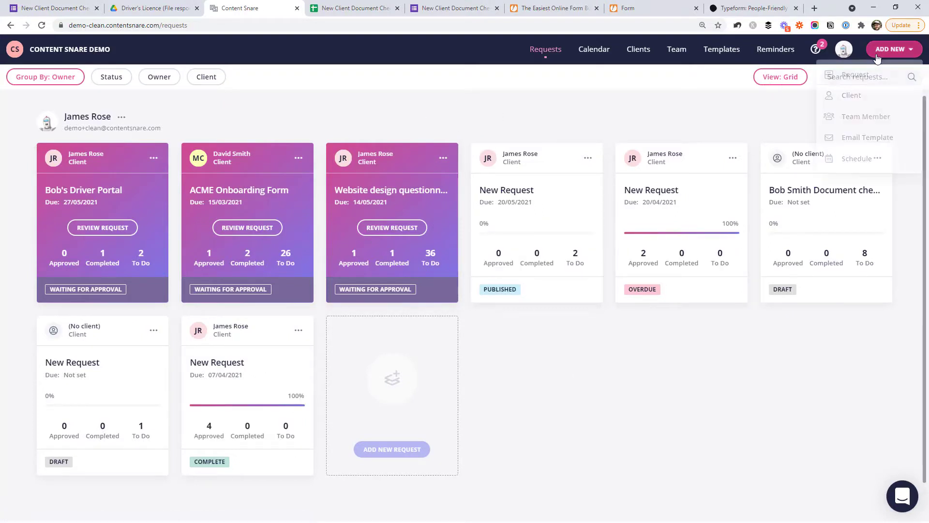
{"action": "left_click", "coordinate": [855, 76]}
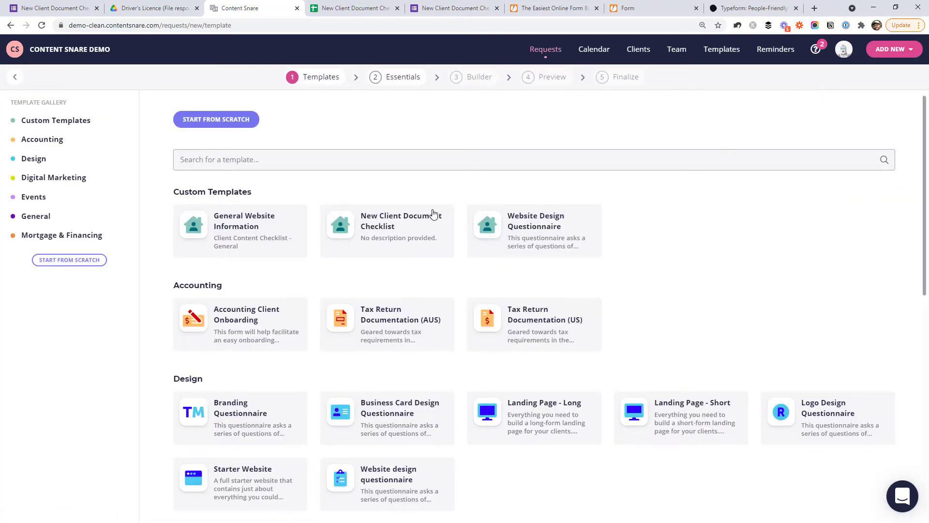
{"action": "mouse_move", "coordinate": [376, 226]}
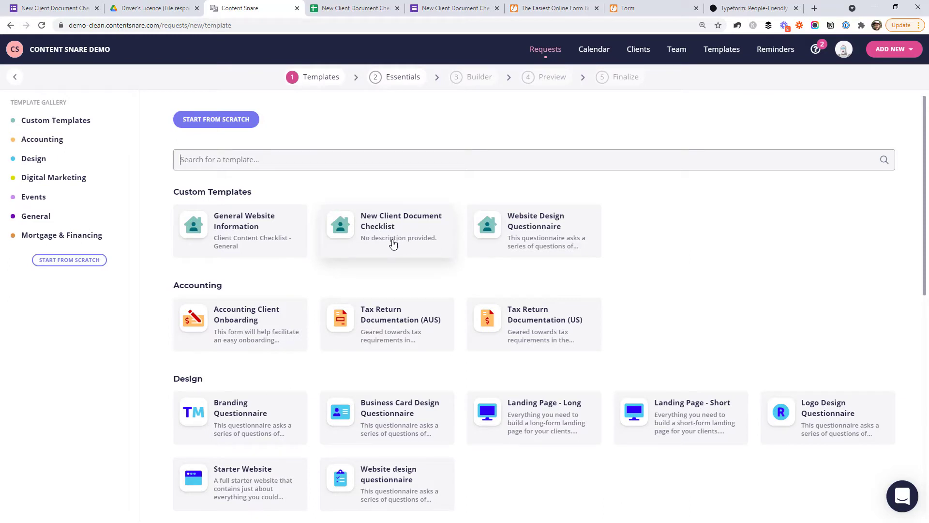
{"action": "left_click", "coordinate": [387, 230]}
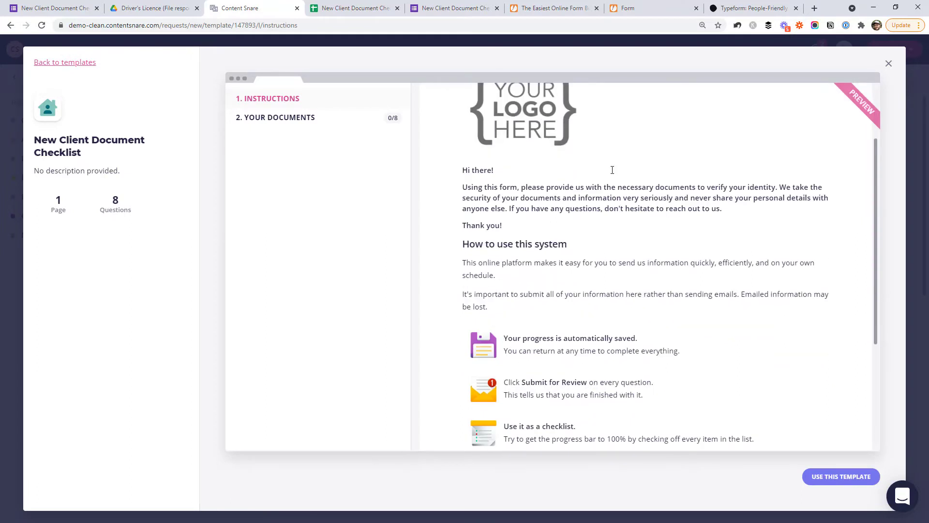
{"action": "left_click", "coordinate": [840, 476]}
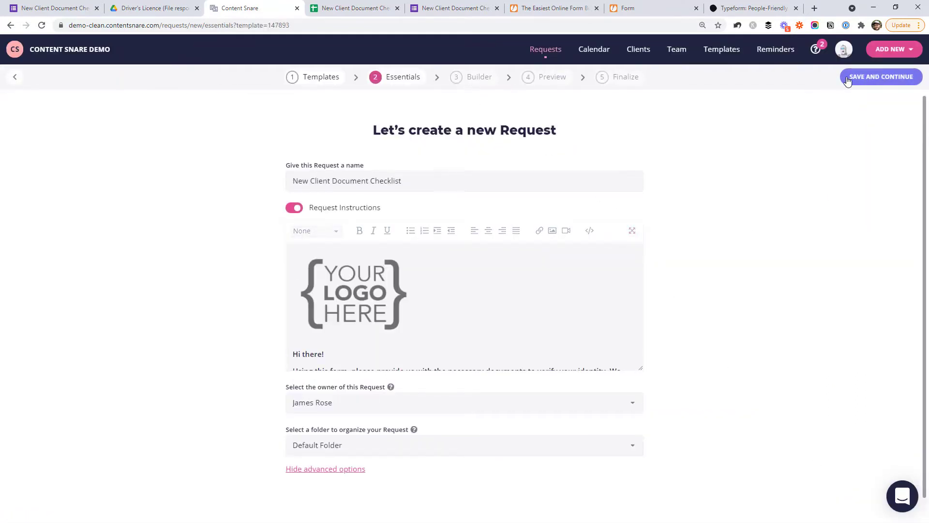
{"action": "left_click", "coordinate": [881, 76]}
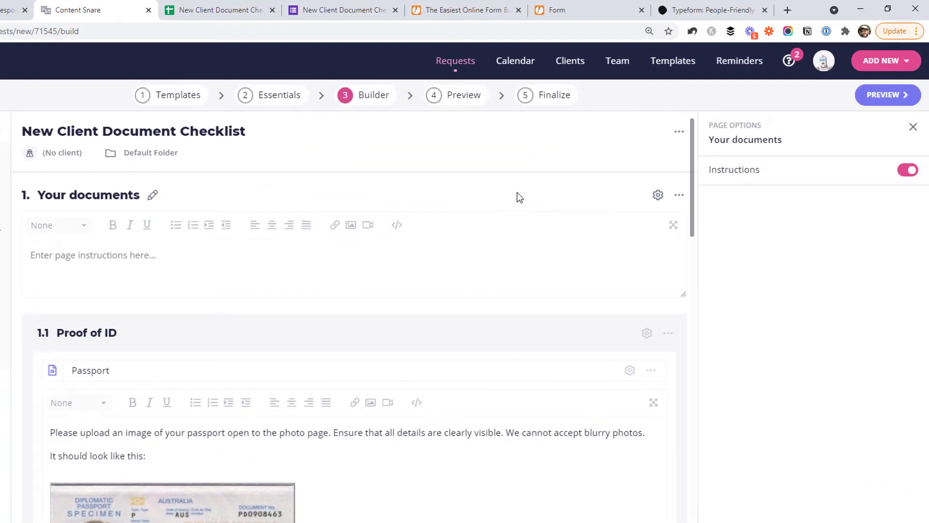
- Review the Passport and Utility statements upload fields' settings in the builder
{"action": "scroll", "scroll_direction": "down", "scroll_amount": 3}
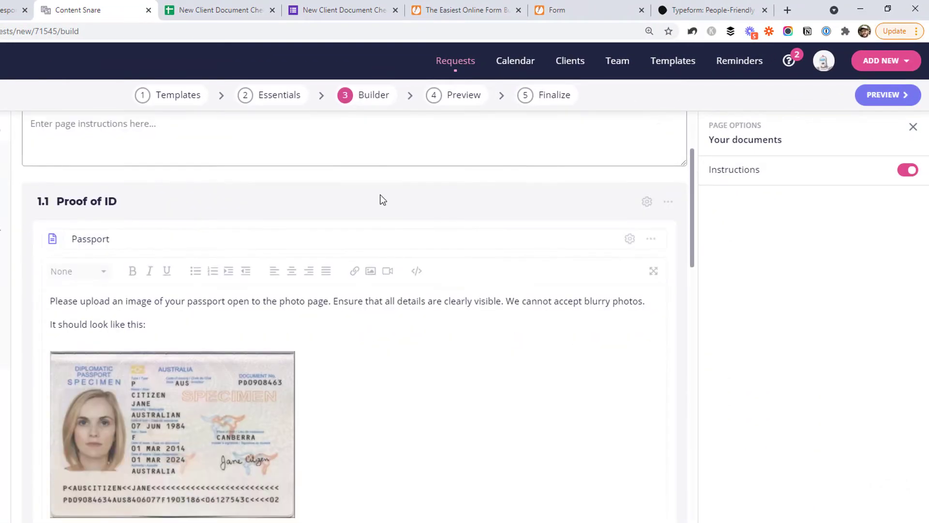
{"action": "left_click", "coordinate": [90, 239]}
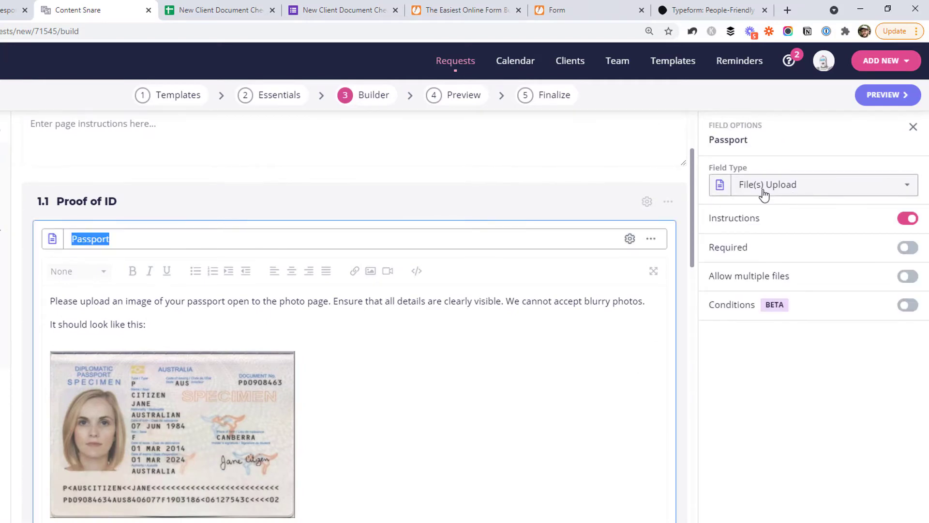
{"action": "left_click", "coordinate": [144, 334]}
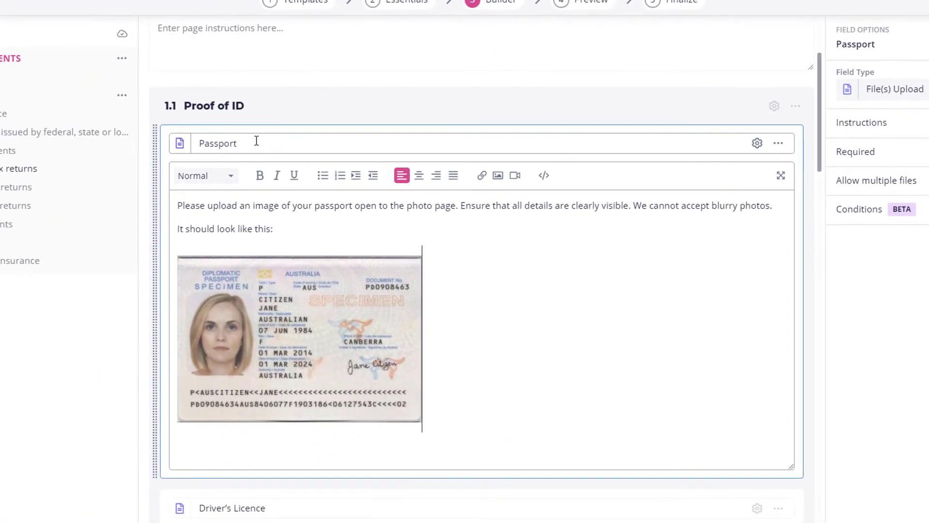
{"action": "scroll", "scroll_direction": "down", "scroll_amount": 3}
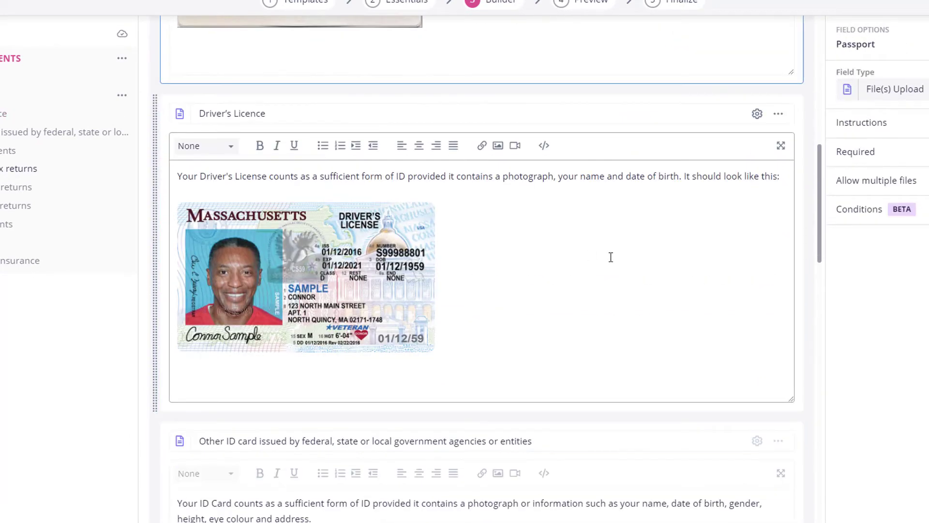
{"action": "scroll", "scroll_direction": "down", "scroll_amount": 3}
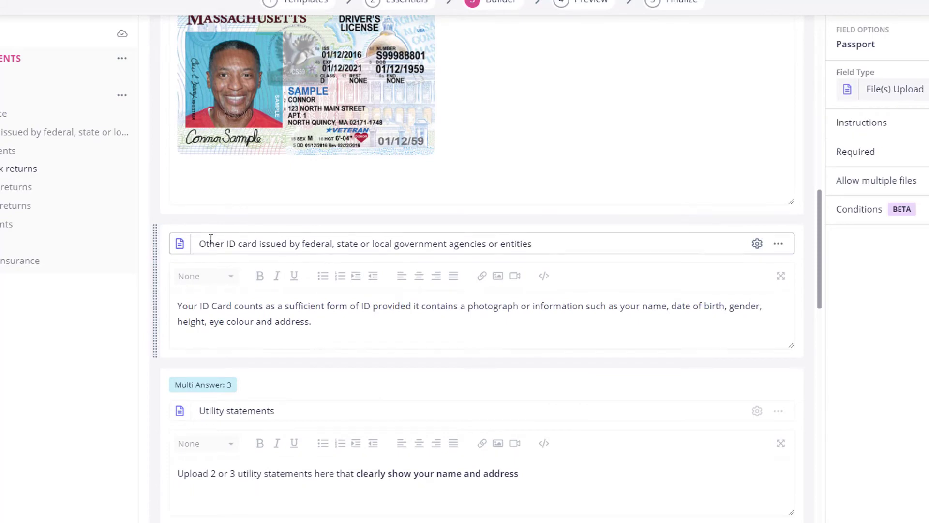
{"action": "scroll", "scroll_direction": "down", "scroll_amount": 3}
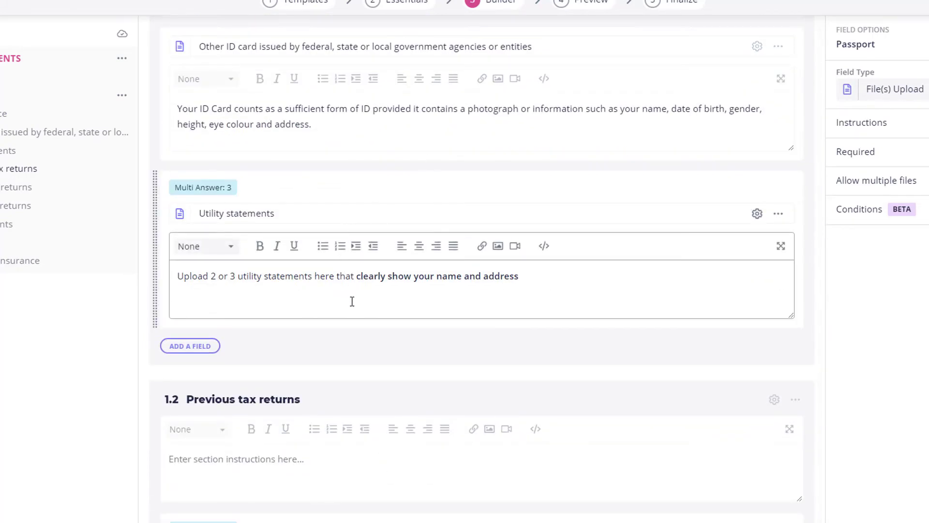
{"action": "left_click", "coordinate": [236, 213]}
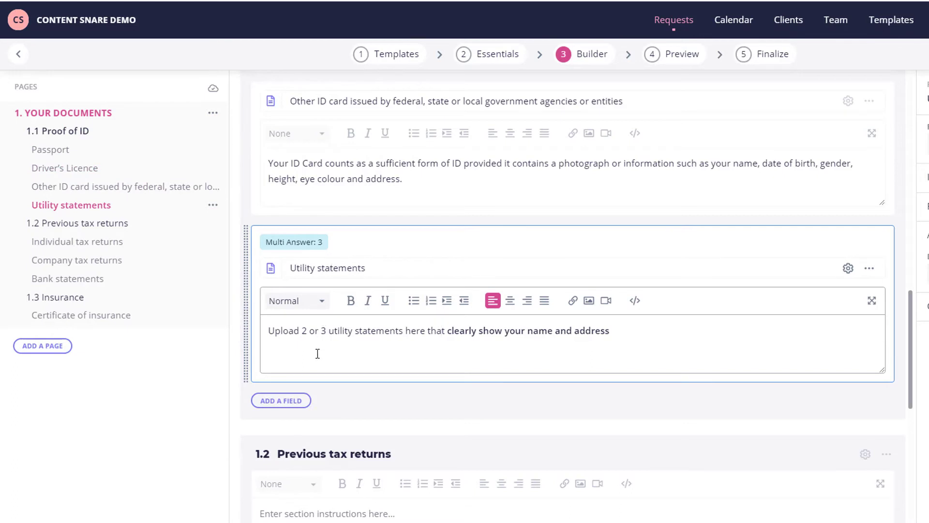
{"action": "left_click_drag", "start_coordinate": [446, 331], "coordinate": [609, 331]}
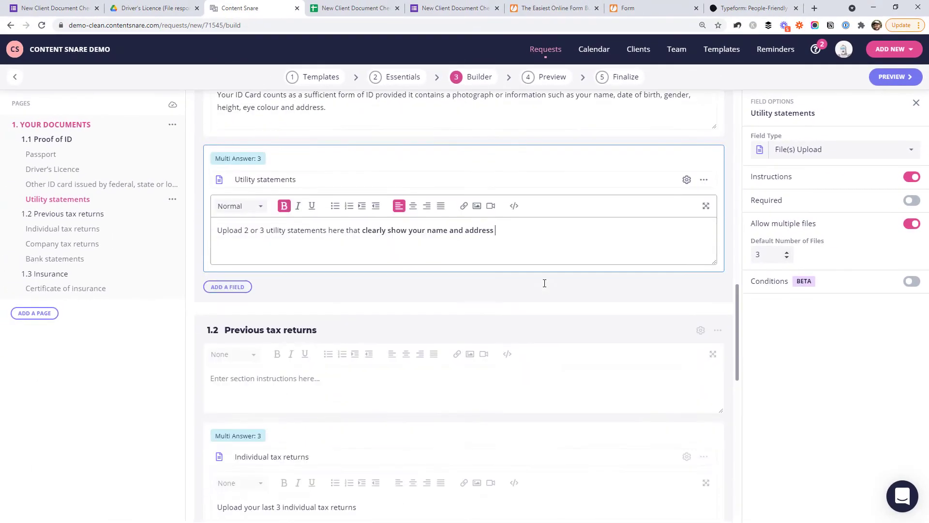
{"action": "scroll", "scroll_direction": "down", "scroll_amount": 3}
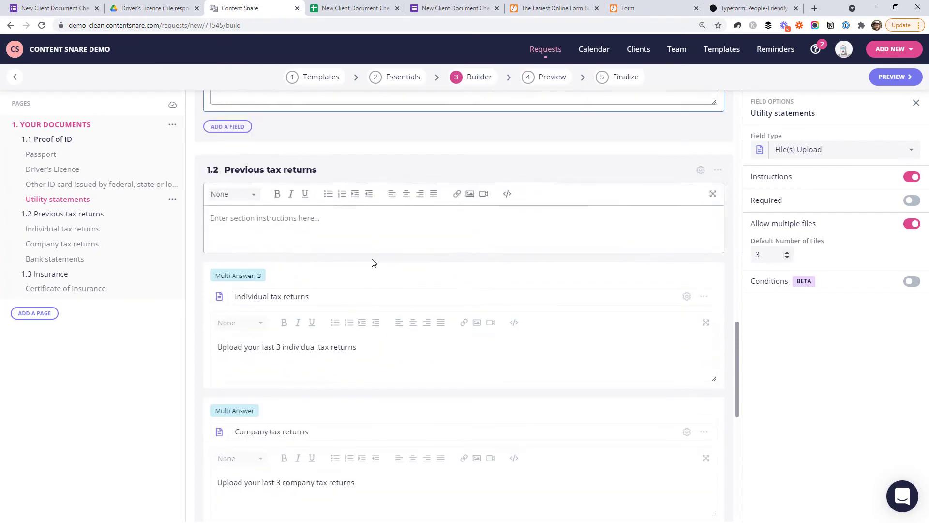
{"action": "scroll", "scroll_direction": "down", "scroll_amount": 3}
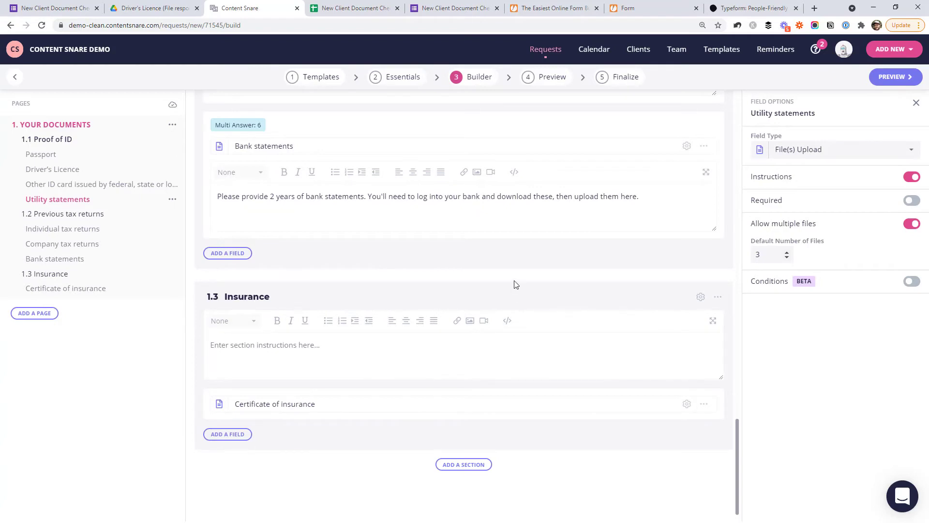
{"action": "mouse_move", "coordinate": [522, 286]}
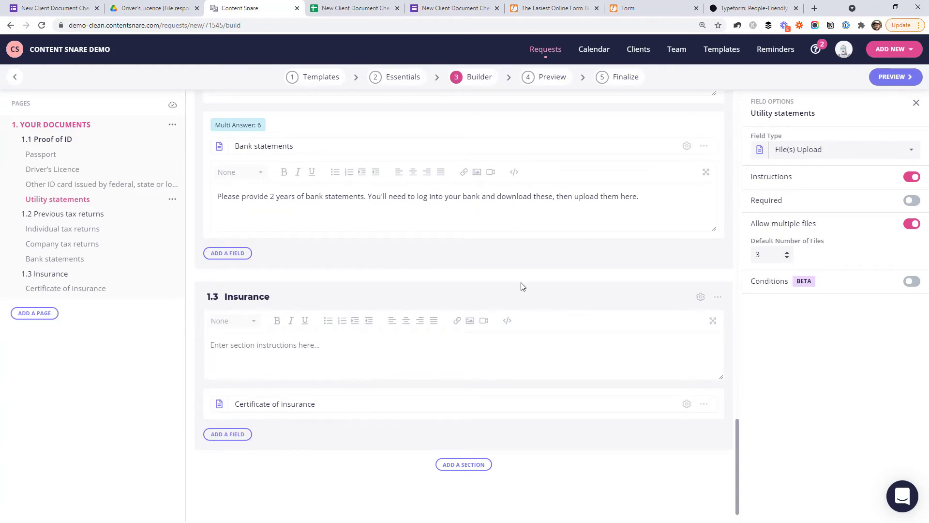
{"action": "mouse_move", "coordinate": [742, 465]}
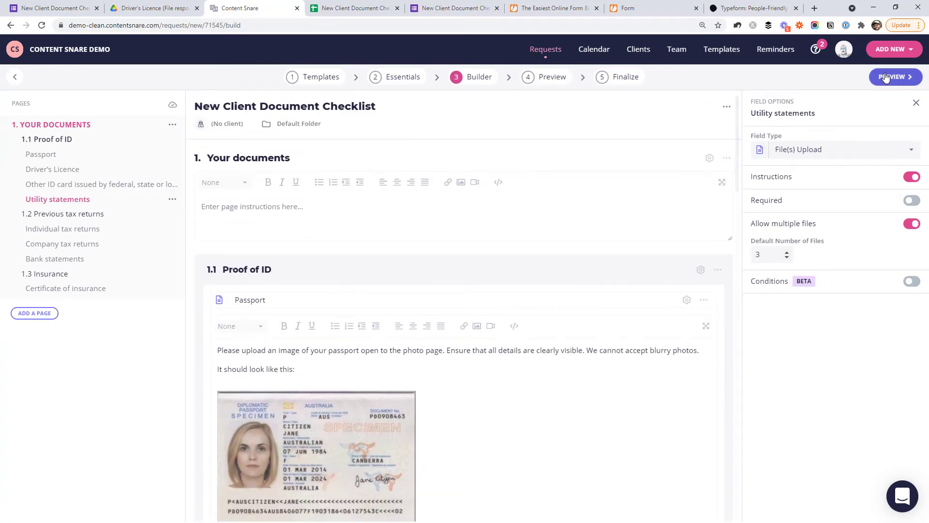
- On the Finalize step, choose the client and review the due date and Default reminder schedule
{"action": "left_click", "coordinate": [894, 76]}
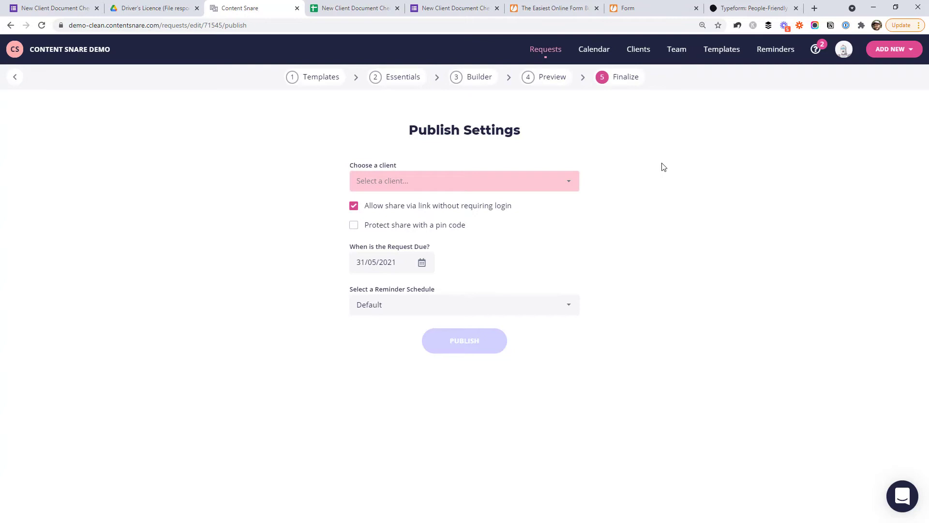
{"action": "left_click", "coordinate": [464, 181]}
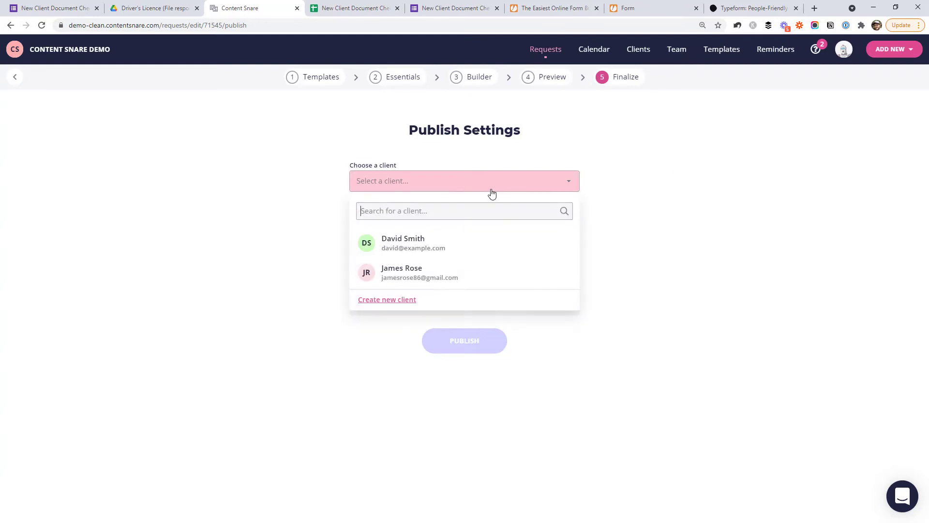
{"action": "left_click", "coordinate": [401, 271]}
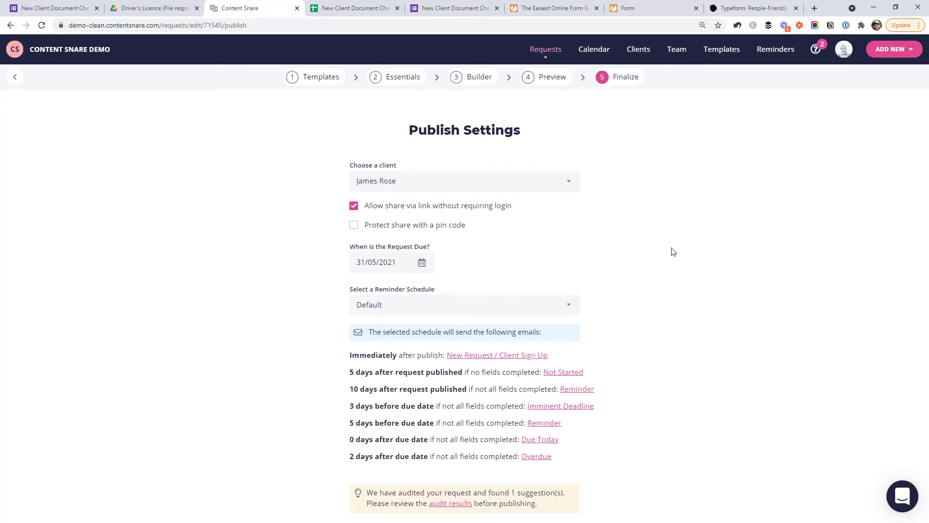
{"action": "scroll", "scroll_direction": "down", "scroll_amount": 3}
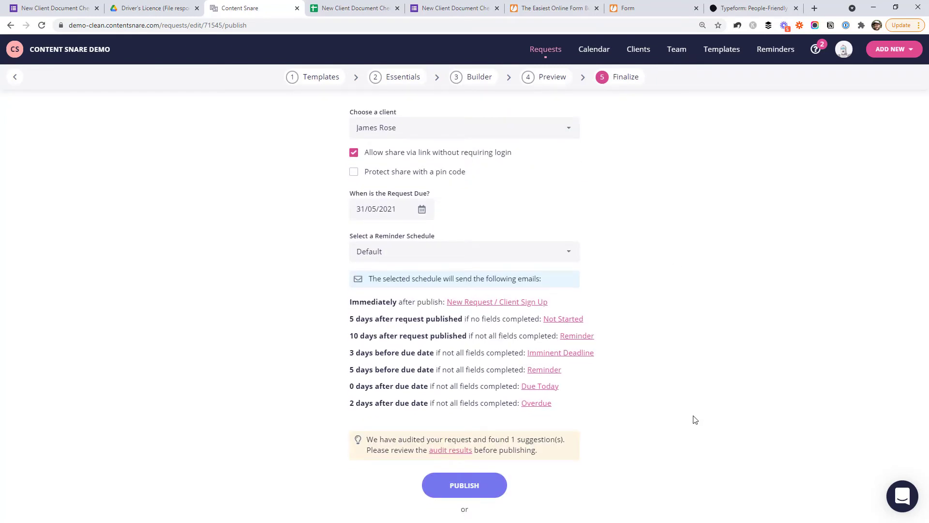
{"action": "mouse_move", "coordinate": [625, 407]}
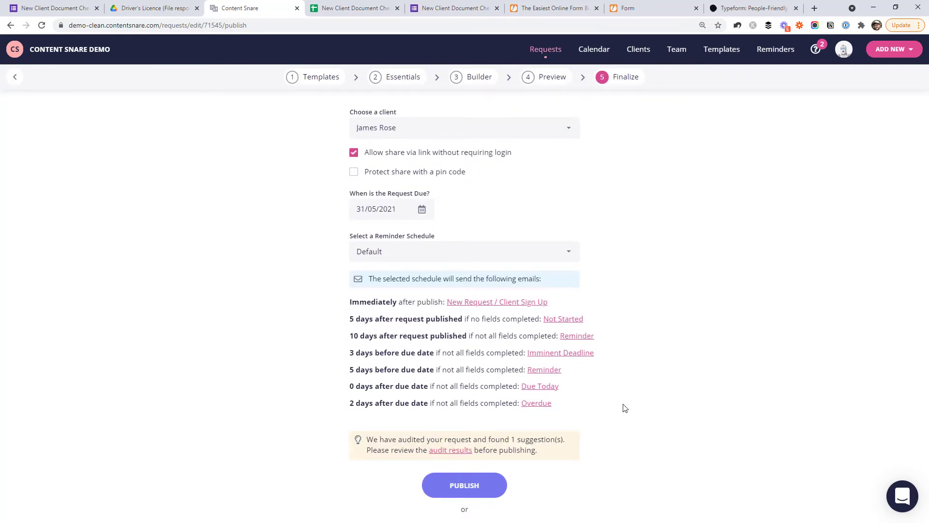
{"action": "mouse_move", "coordinate": [332, 312]}
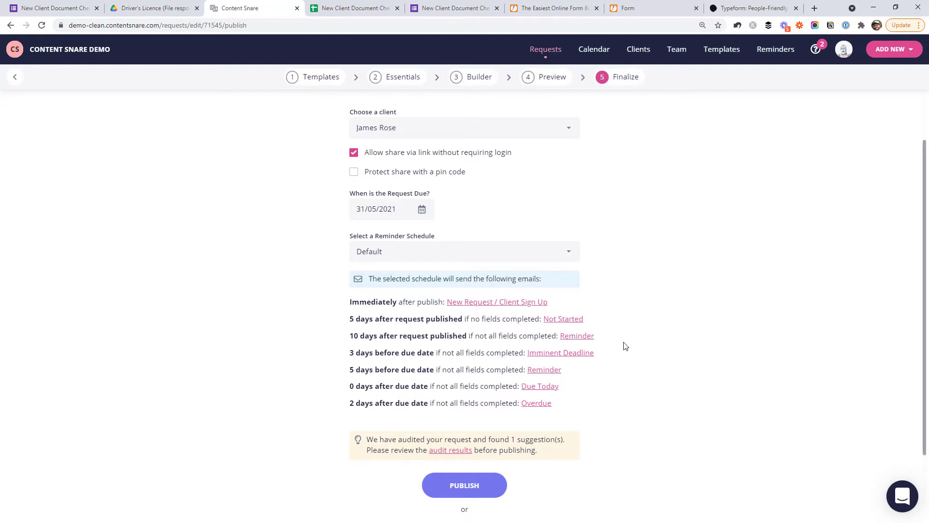
{"action": "mouse_move", "coordinate": [382, 404]}
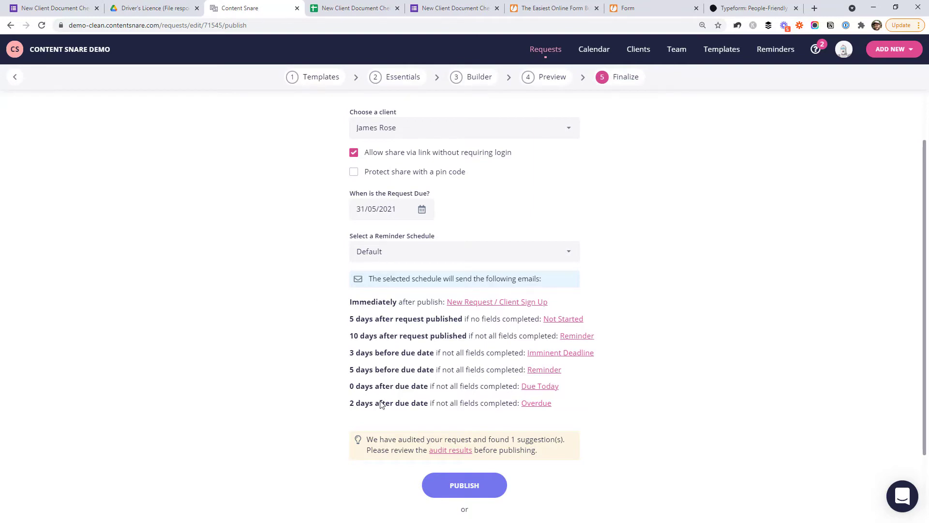
{"action": "mouse_move", "coordinate": [775, 49]}
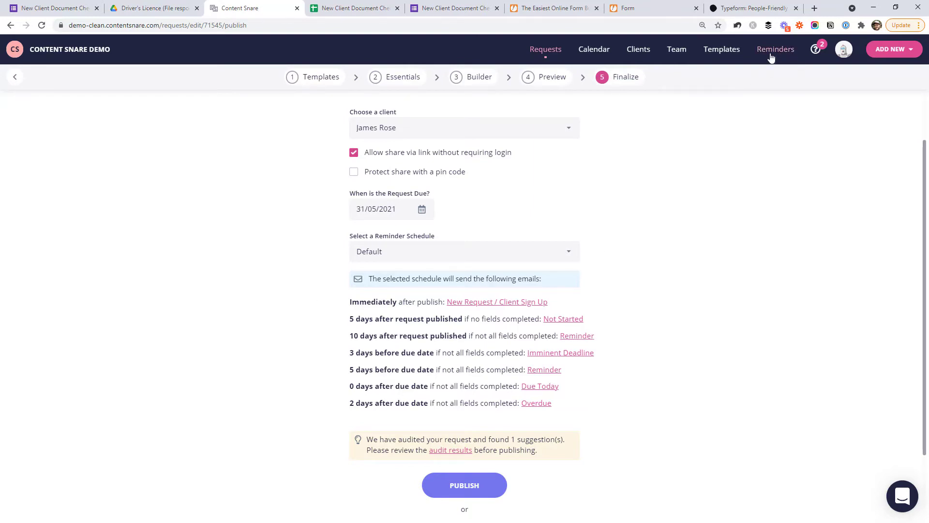
{"action": "mouse_move", "coordinate": [644, 402]}
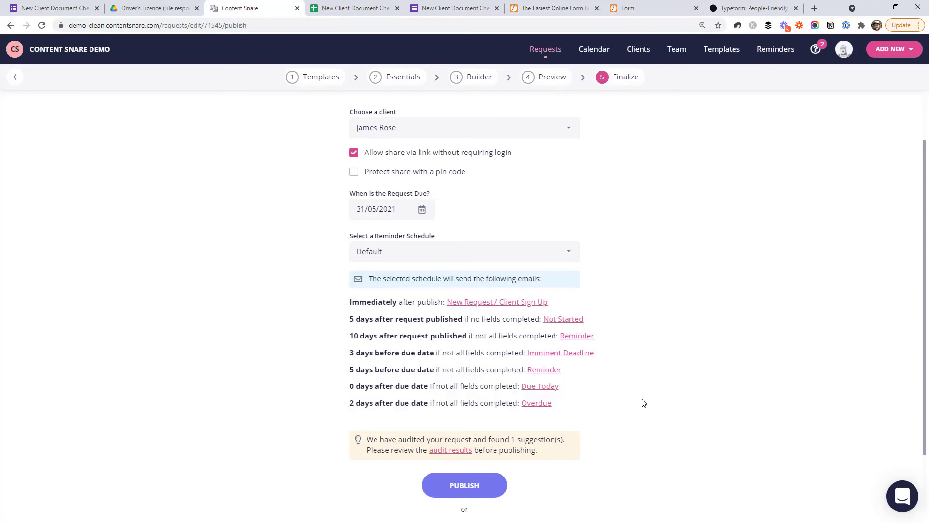
- Publish the request so its share link is generated and the sign-up email goes out
{"action": "left_click", "coordinate": [463, 485]}
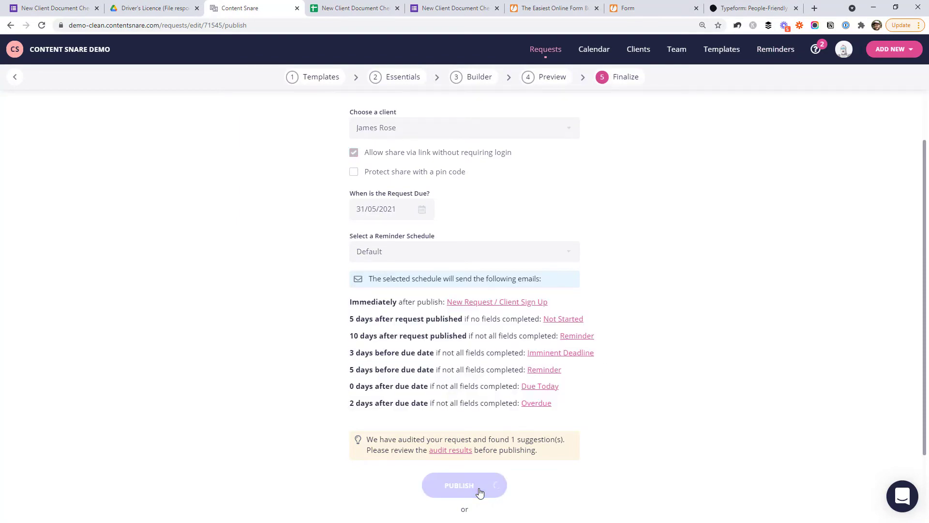
{"action": "left_click", "coordinate": [464, 485]}
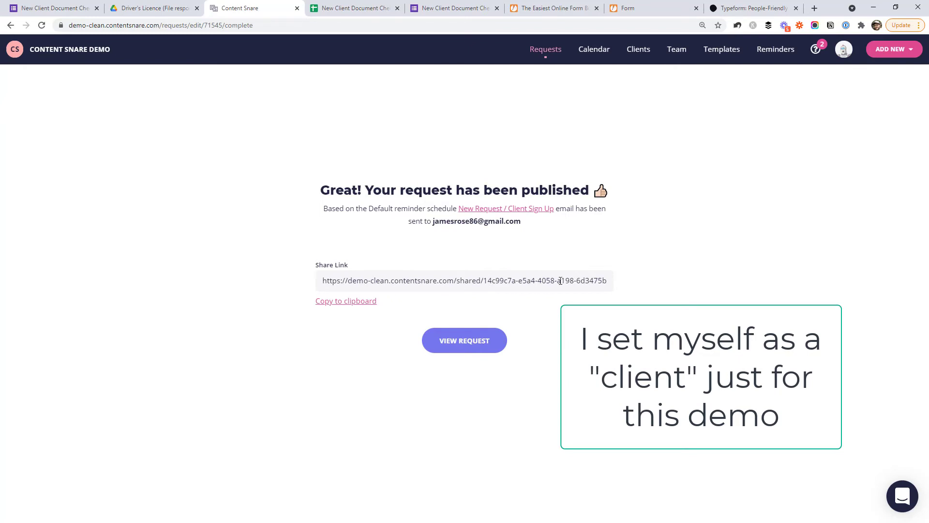
{"action": "mouse_move", "coordinate": [358, 300]}
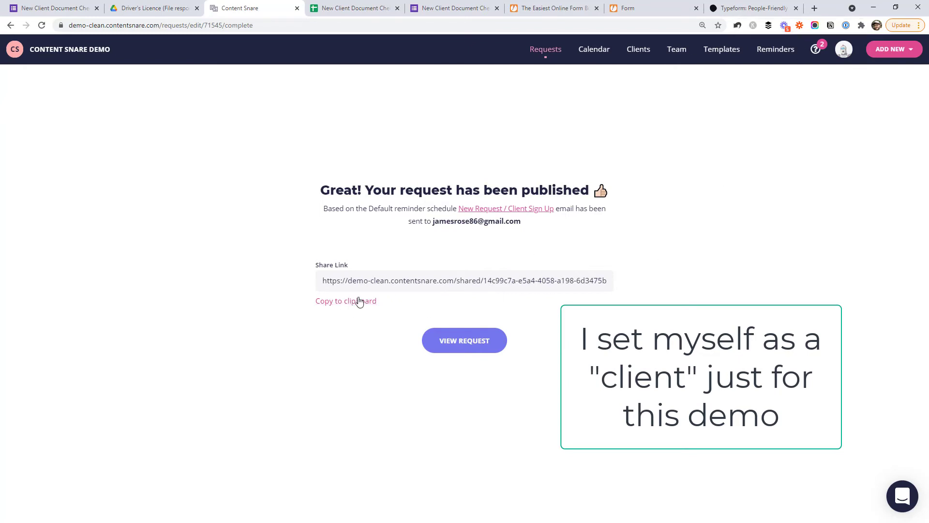
{"action": "mouse_move", "coordinate": [628, 153]}
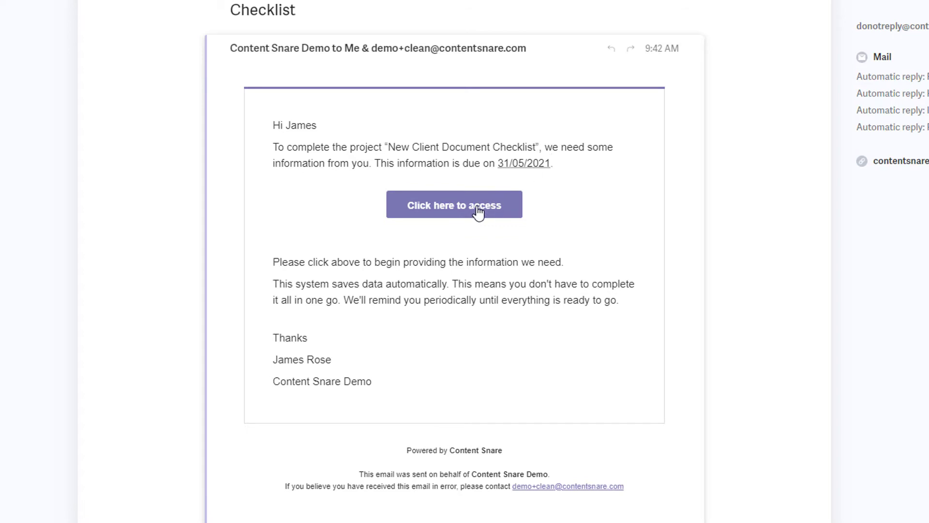
{"action": "mouse_move", "coordinate": [433, 221]}
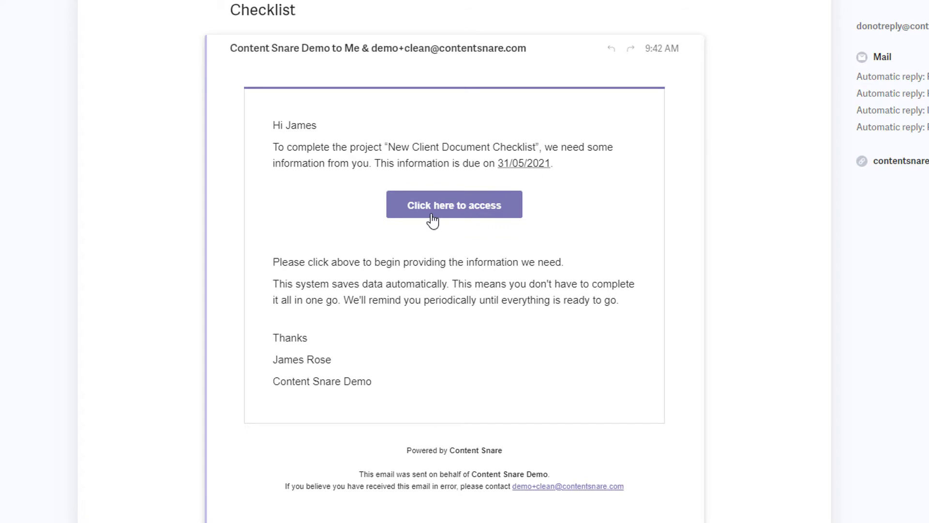
- Follow the invitation email's 'Click here to access' link to the client's request
{"action": "left_click", "coordinate": [454, 204]}
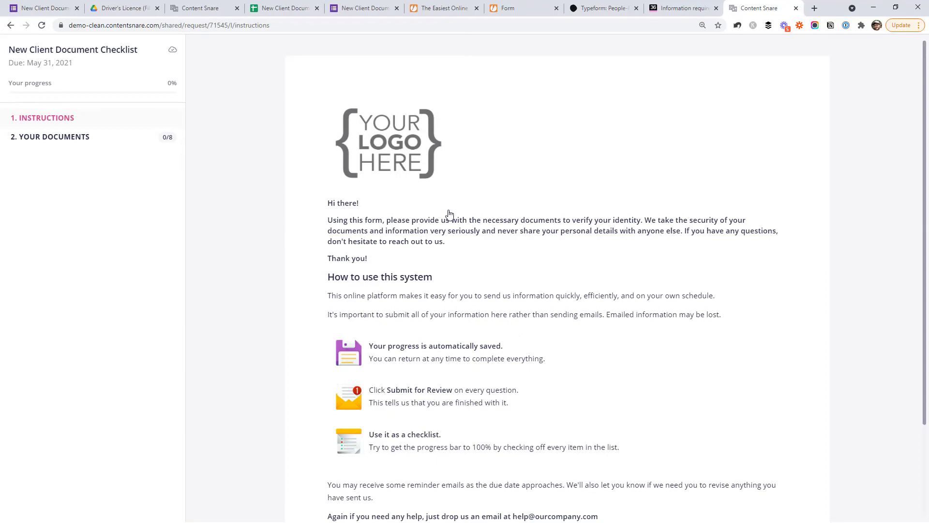
{"action": "mouse_move", "coordinate": [279, 128]}
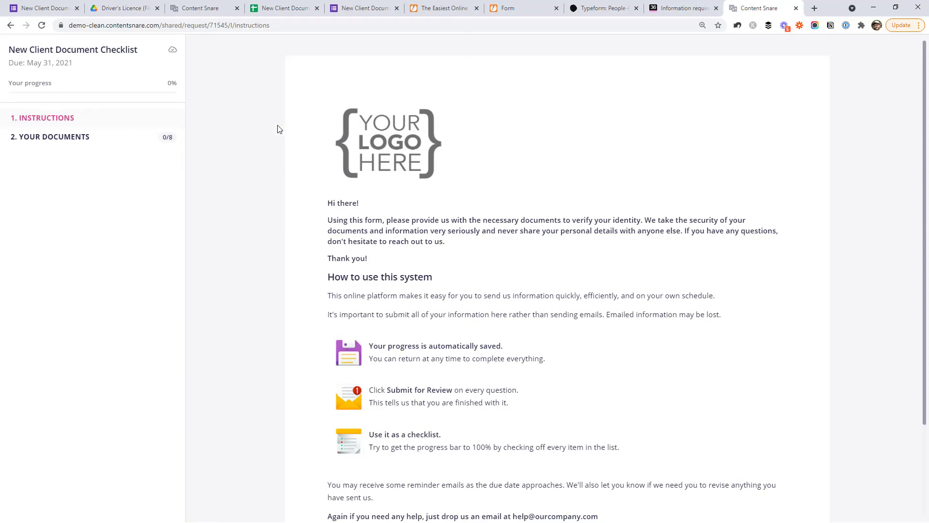
{"action": "mouse_move", "coordinate": [650, 167]}
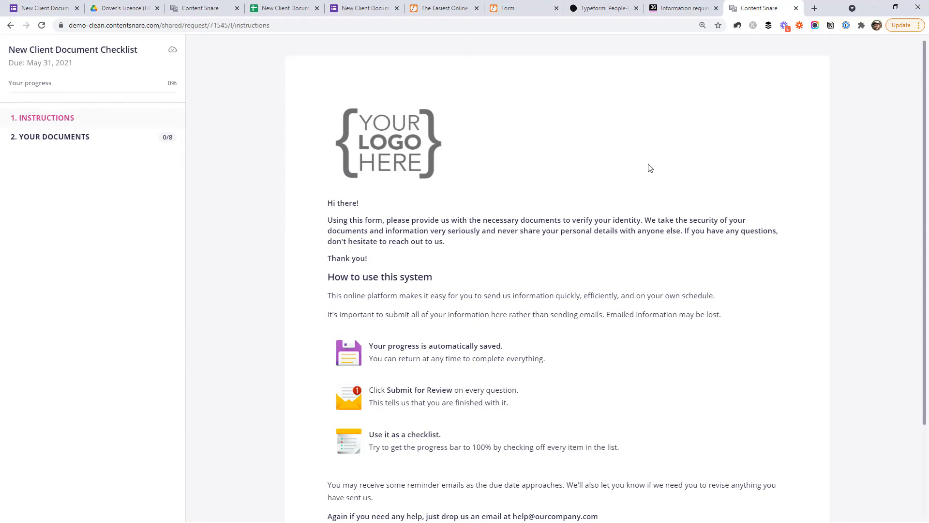
{"action": "scroll", "scroll_direction": "down", "scroll_amount": 3}
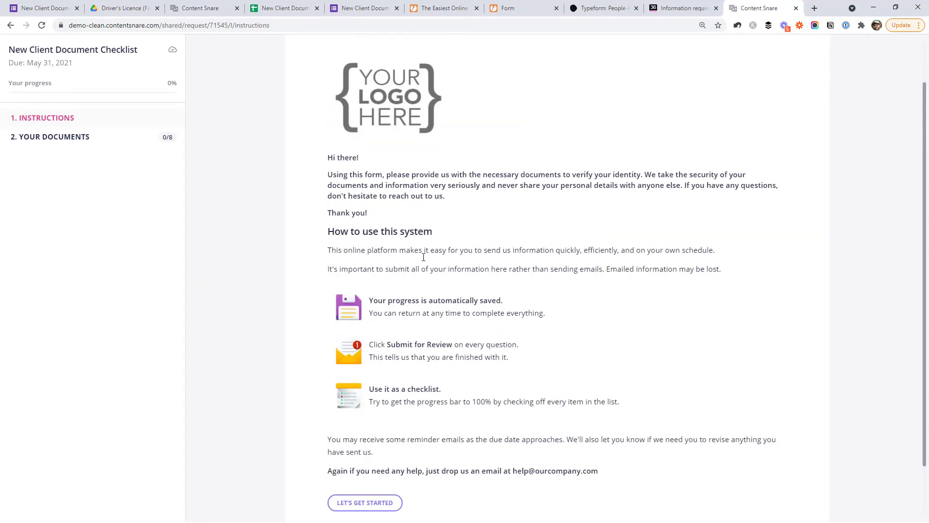
{"action": "mouse_move", "coordinate": [367, 305]}
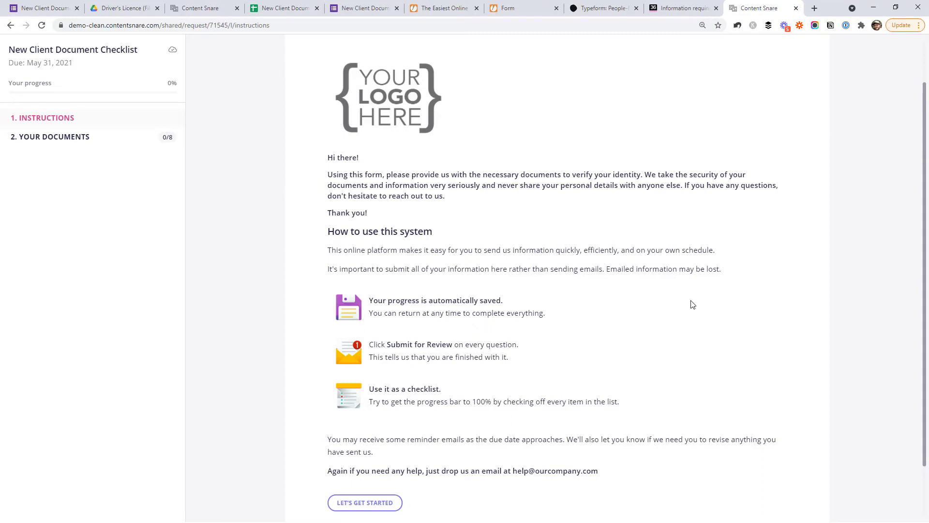
{"action": "mouse_move", "coordinate": [525, 368]}
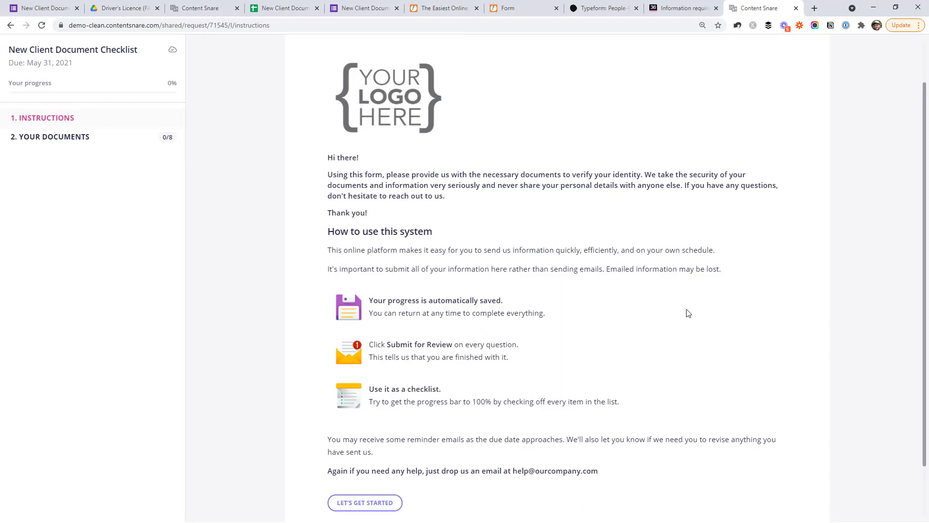
{"action": "mouse_move", "coordinate": [508, 247]}
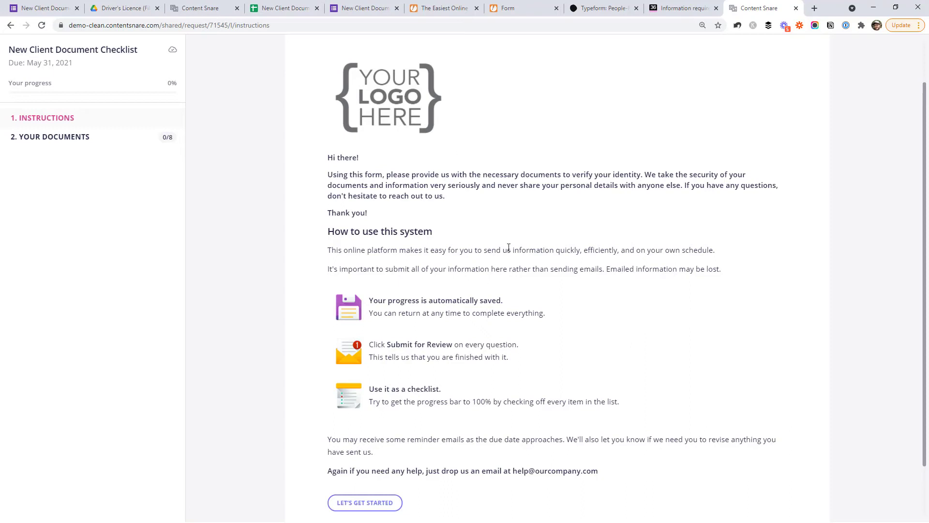
{"action": "scroll", "scroll_direction": "down", "scroll_amount": 3}
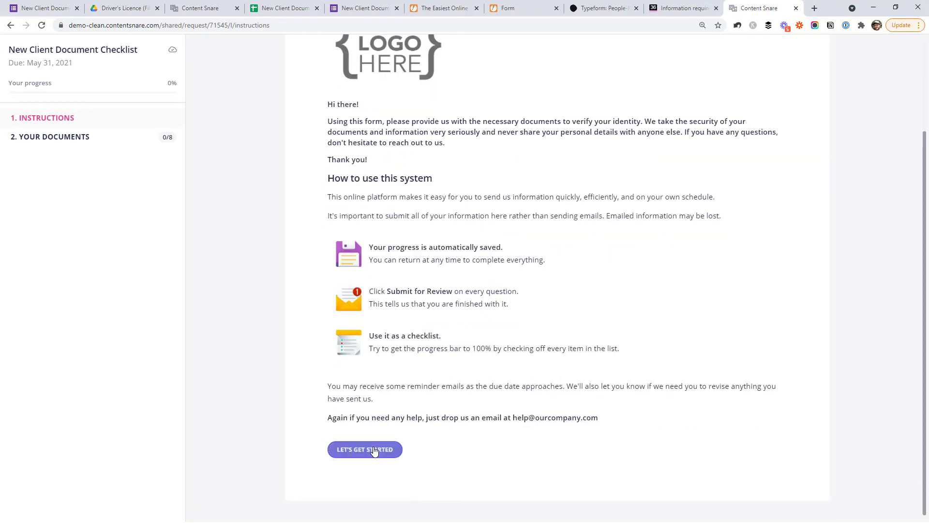
- Start the request as the client and submit the passport image for review, reaching 13% progress
{"action": "left_click", "coordinate": [365, 449]}
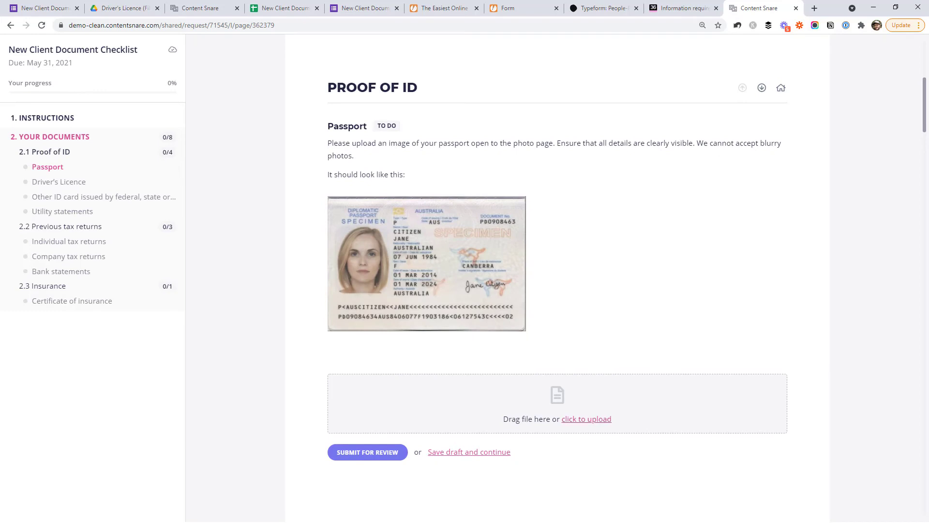
{"action": "scroll", "scroll_direction": "down", "scroll_amount": 3}
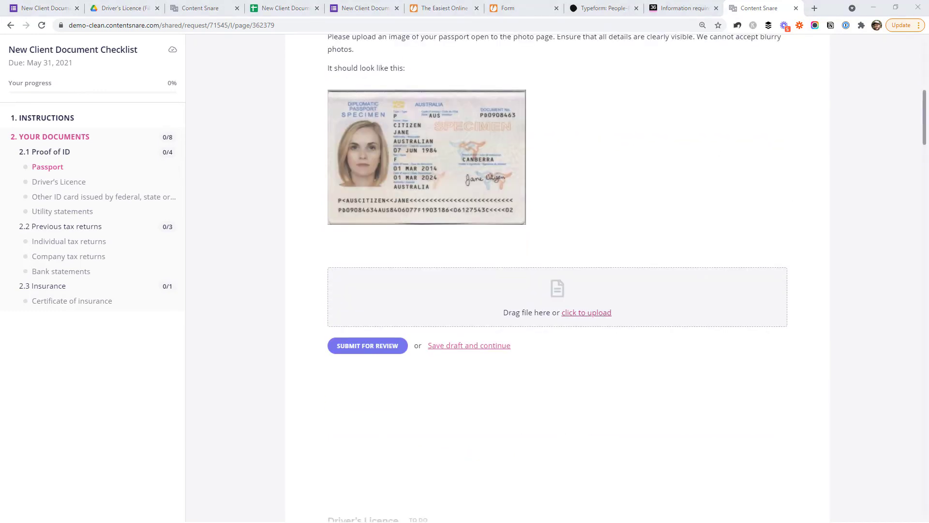
{"action": "left_click", "coordinate": [585, 313]}
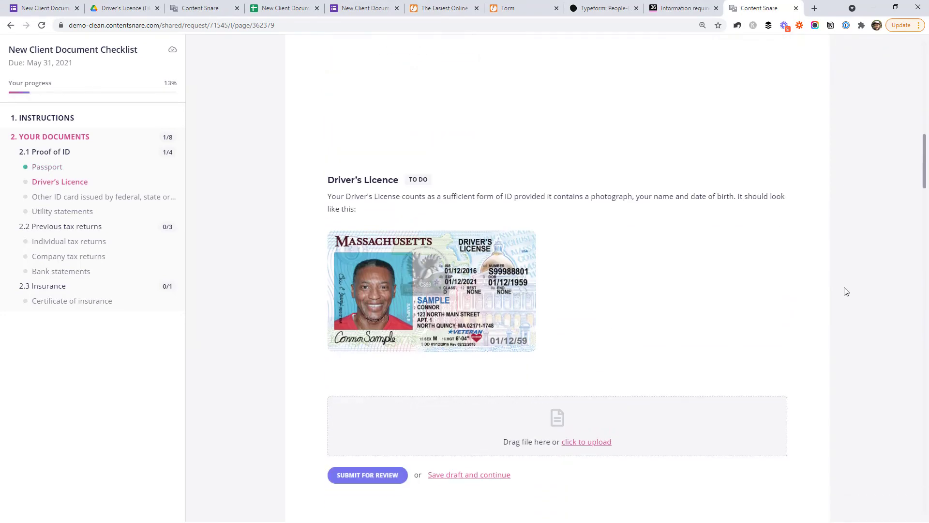
{"action": "scroll", "scroll_direction": "down", "scroll_amount": 3}
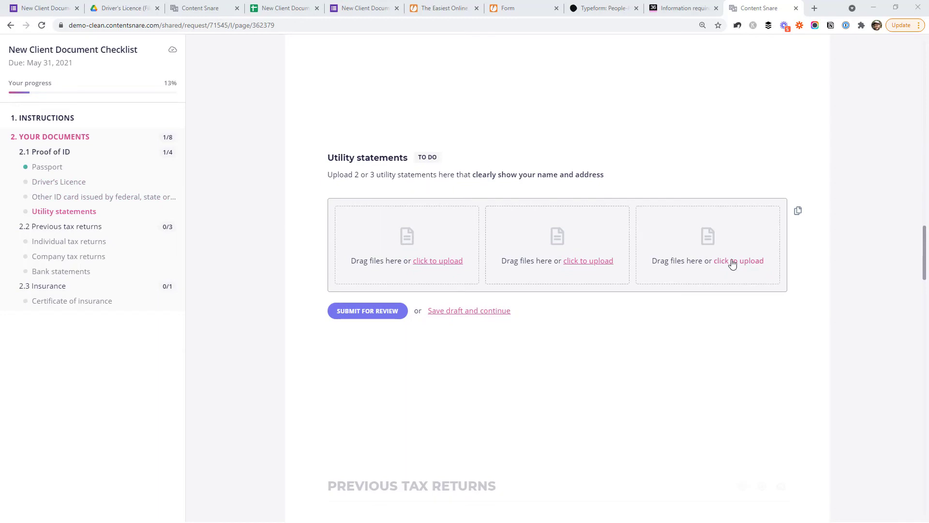
{"action": "mouse_move", "coordinate": [250, 182]}
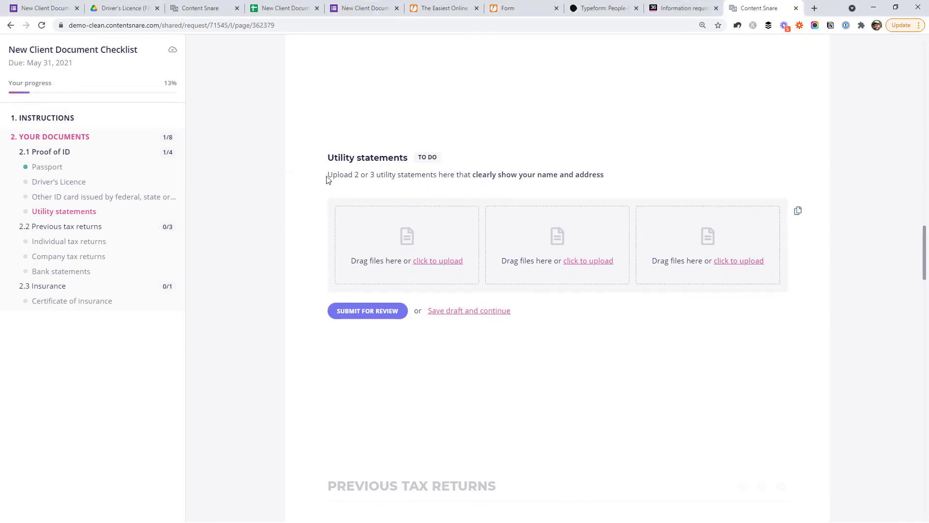
{"action": "mouse_move", "coordinate": [593, 191]}
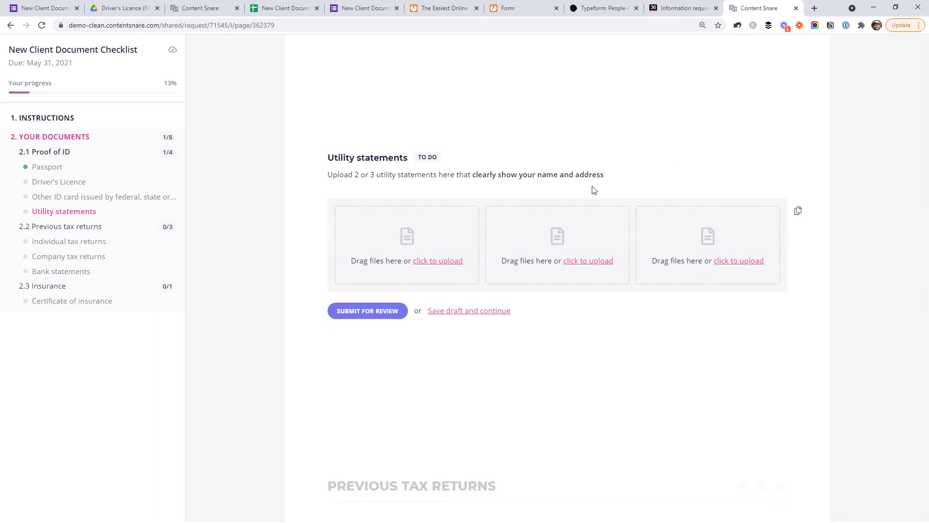
{"action": "mouse_move", "coordinate": [610, 178]}
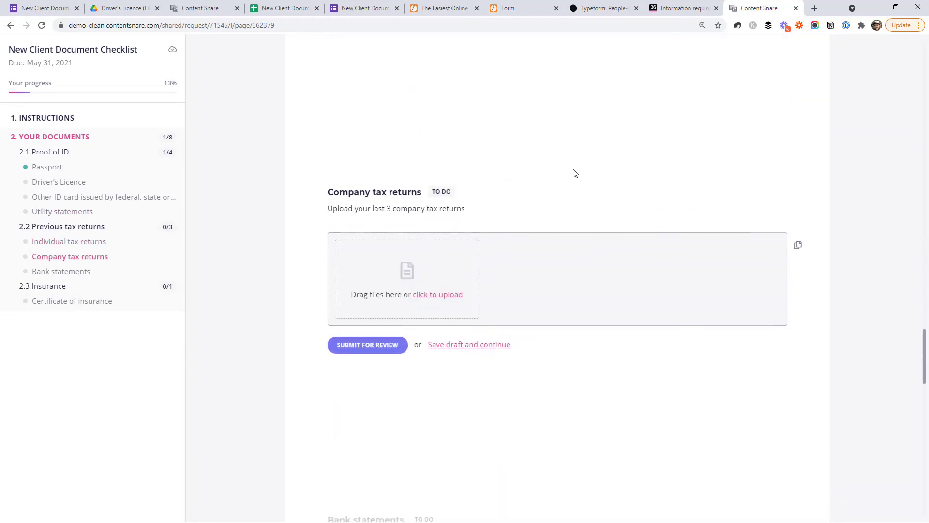
{"action": "mouse_move", "coordinate": [770, 264]}
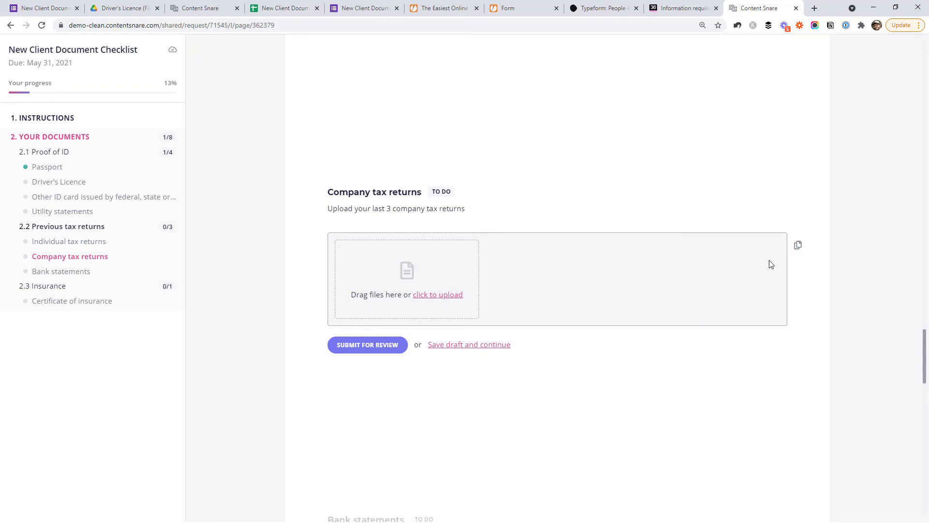
{"action": "mouse_move", "coordinate": [621, 281]}
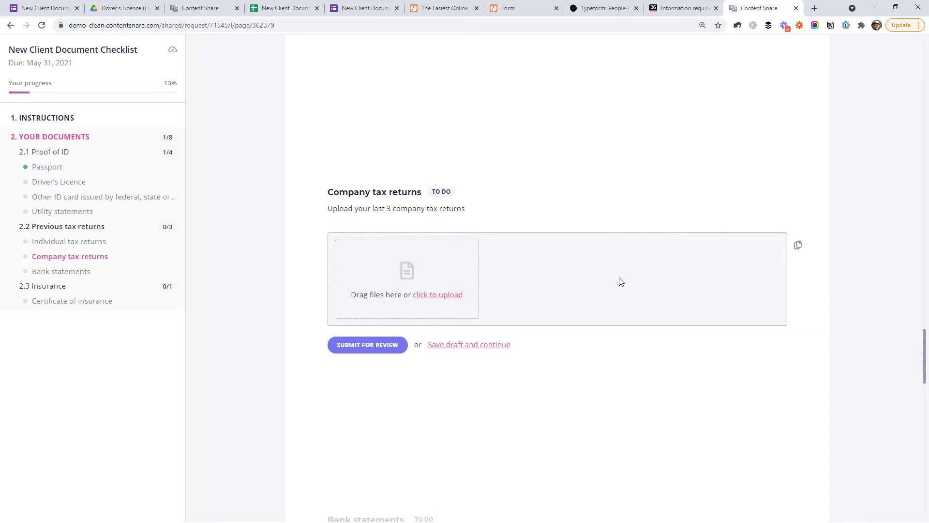
{"action": "scroll", "scroll_direction": "down", "scroll_amount": 3}
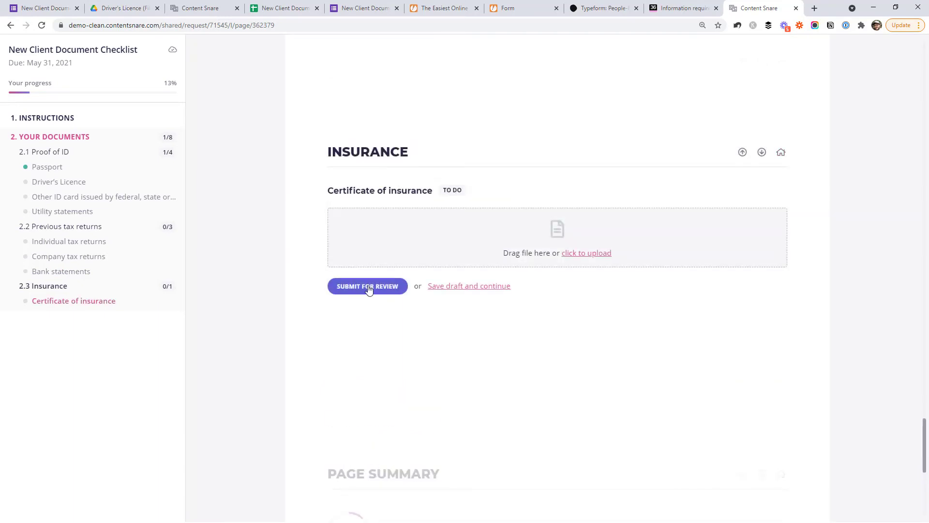
{"action": "left_click", "coordinate": [759, 8]}
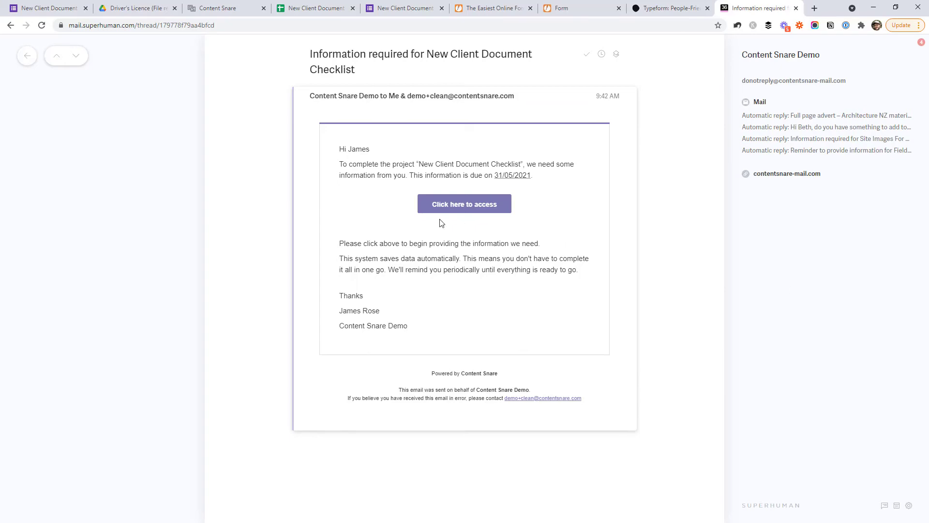
- Reopen the request from the invitation email and view passport.jpg awaiting approval
{"action": "left_click", "coordinate": [463, 204]}
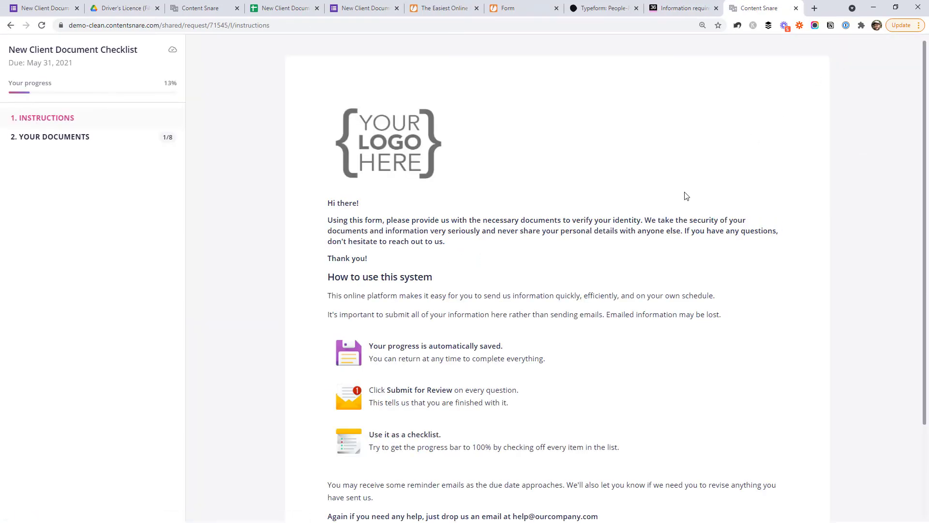
{"action": "scroll", "scroll_direction": "down", "scroll_amount": 3}
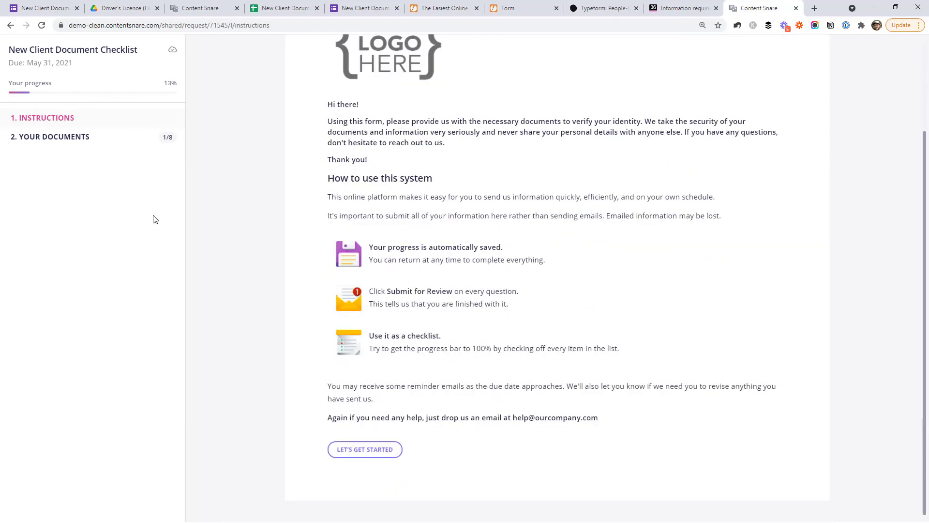
{"action": "left_click", "coordinate": [364, 448]}
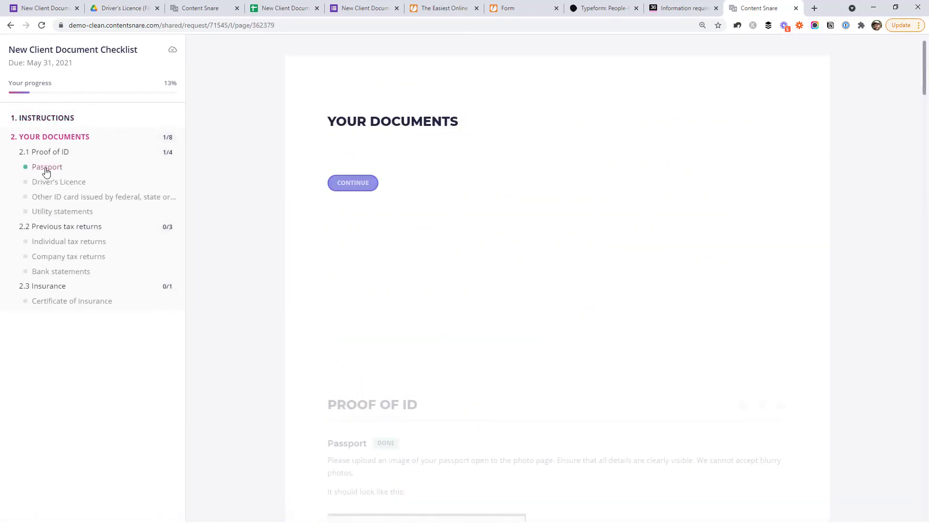
{"action": "scroll", "scroll_direction": "down", "scroll_amount": 3}
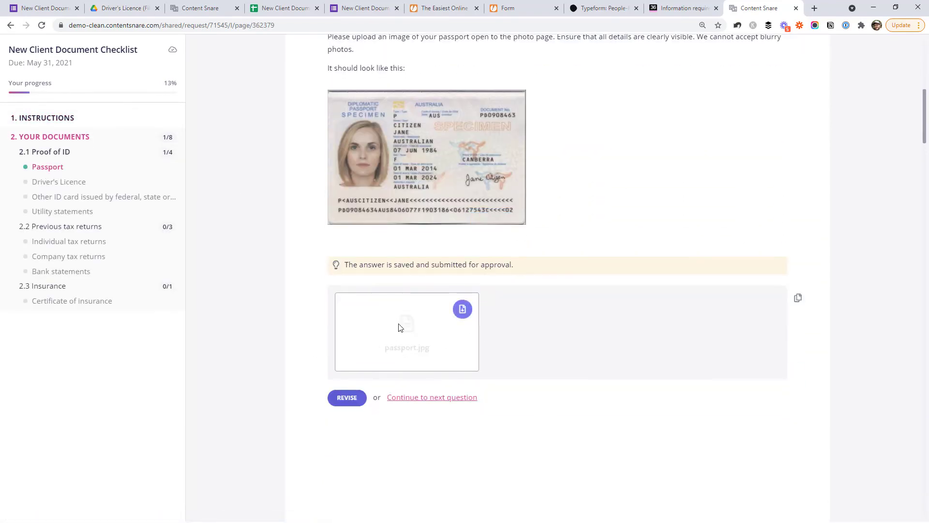
{"action": "scroll", "scroll_direction": "down", "scroll_amount": 3}
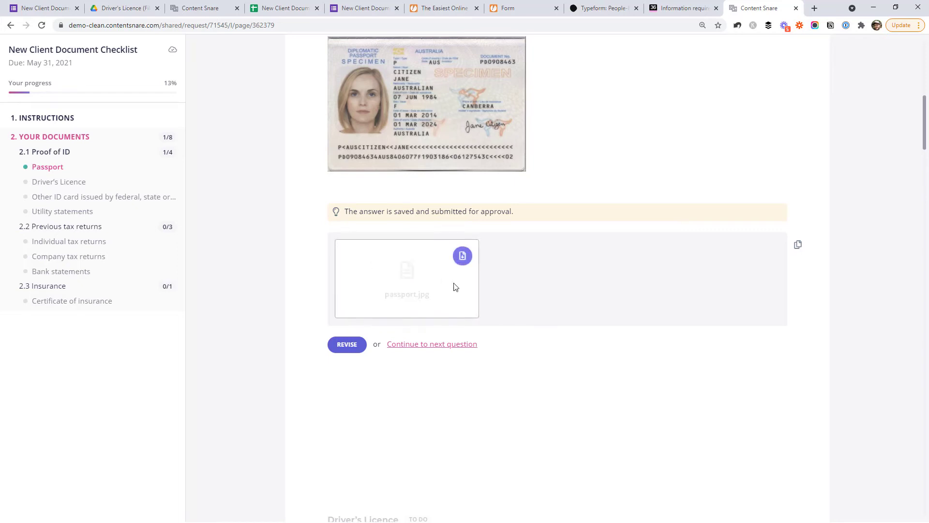
{"action": "mouse_move", "coordinate": [774, 207]}
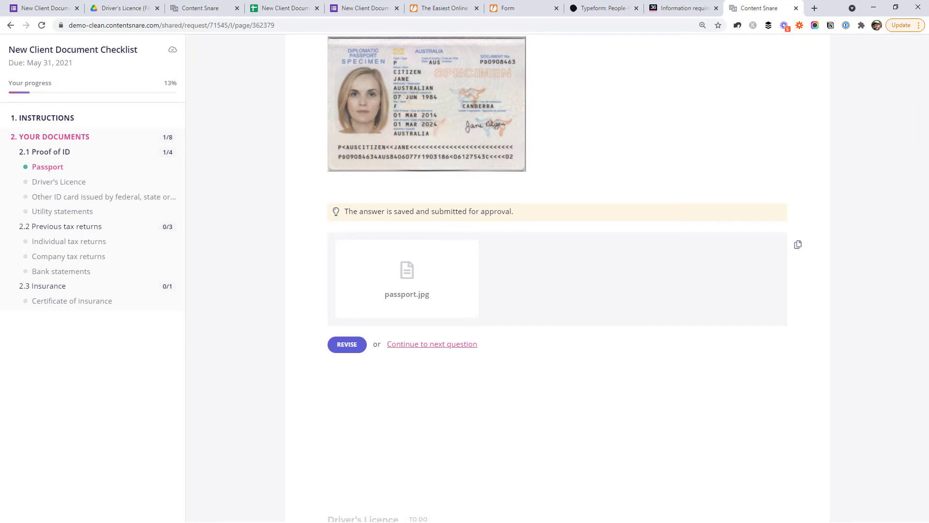
{"action": "mouse_move", "coordinate": [516, 289]}
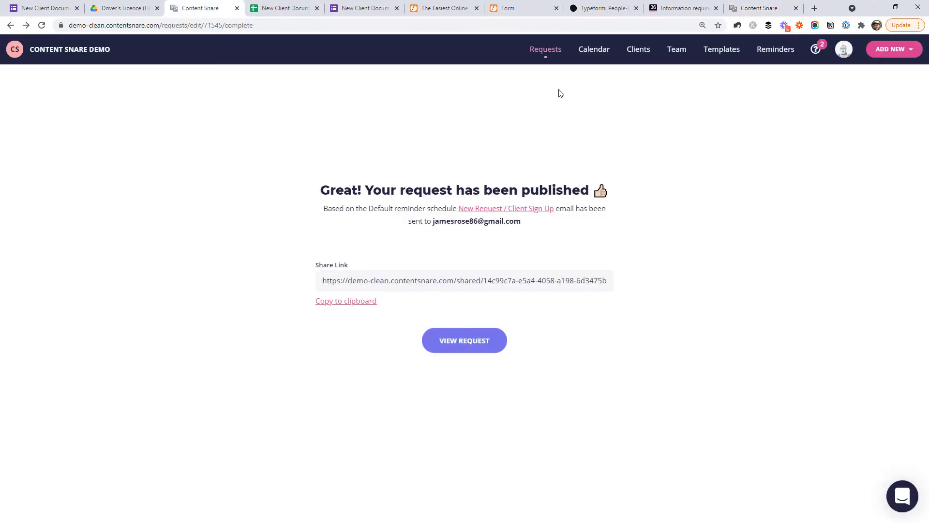
- From the Requests overview, review New Client Document Checklist and reach the uploaded passport.jpg
{"action": "left_click", "coordinate": [545, 49]}
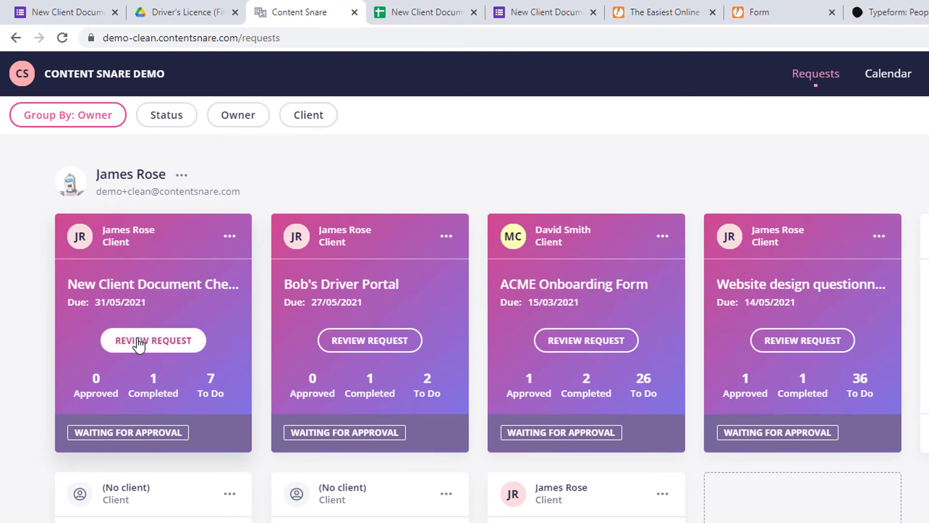
{"action": "mouse_move", "coordinate": [131, 375]}
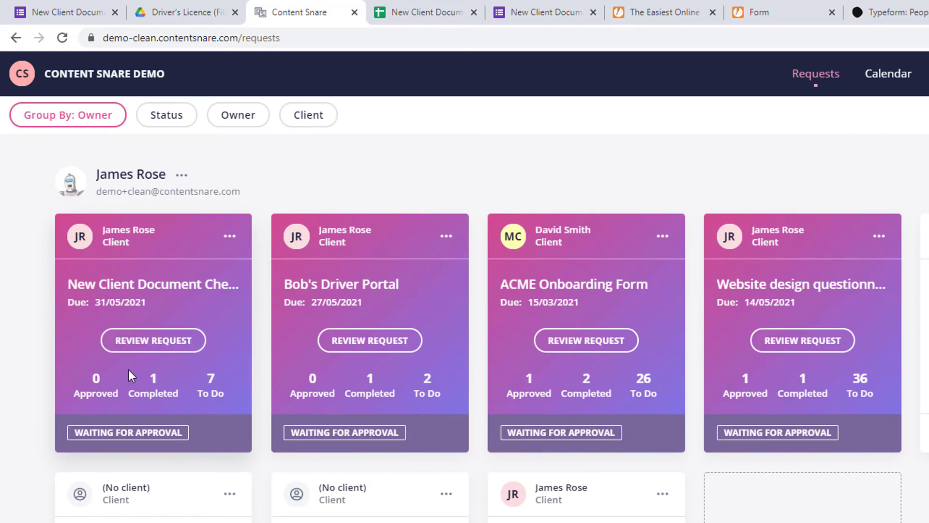
{"action": "left_click", "coordinate": [153, 339]}
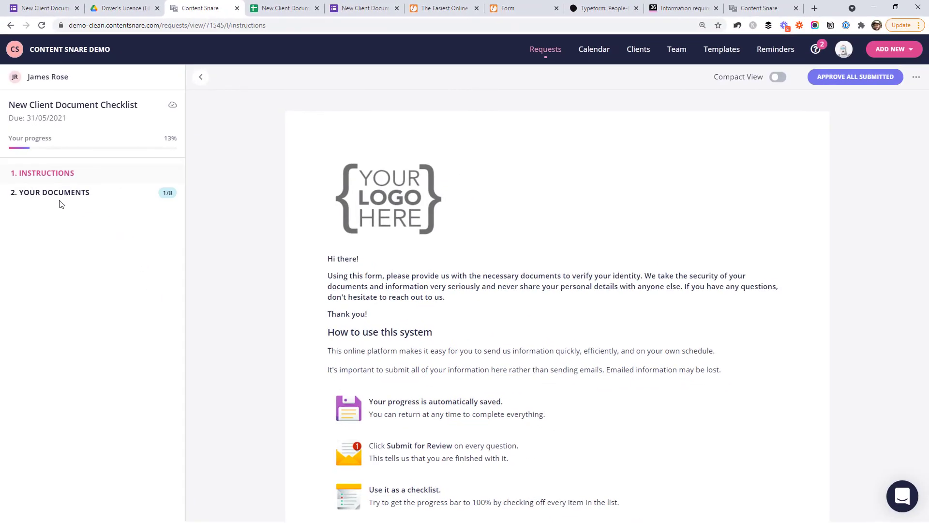
{"action": "left_click", "coordinate": [54, 191]}
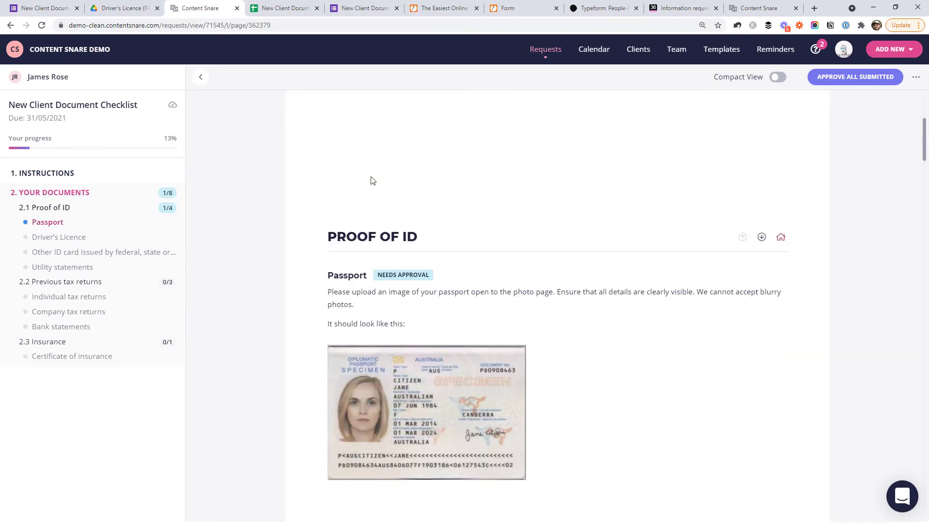
{"action": "scroll", "scroll_direction": "down", "scroll_amount": 3}
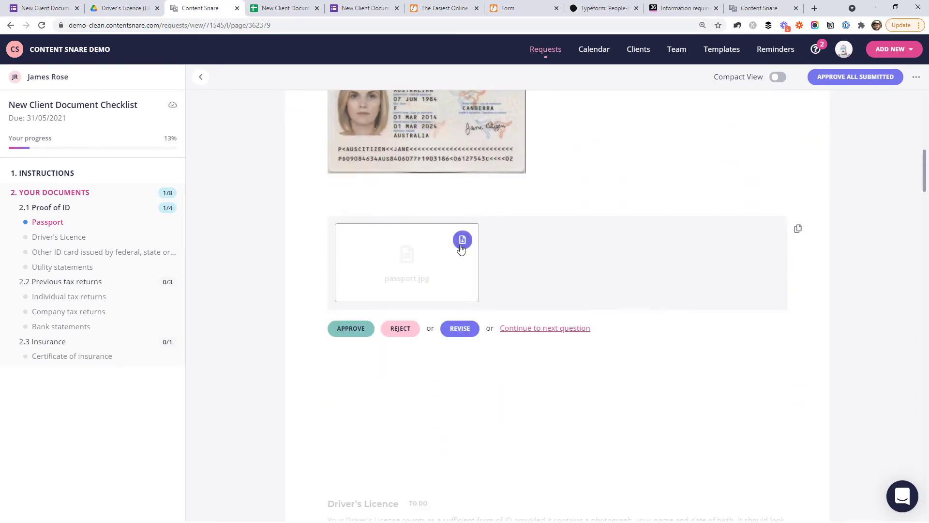
{"action": "mouse_move", "coordinate": [463, 240]}
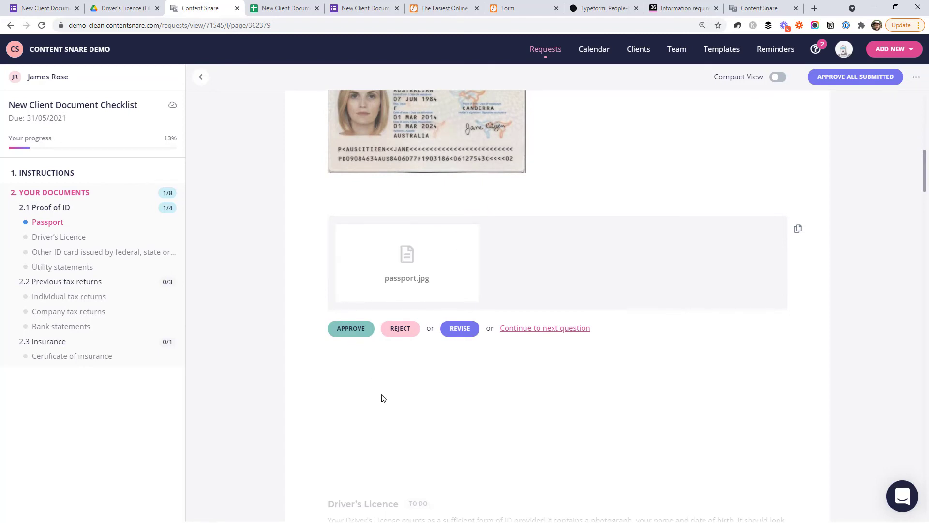
- Reject the passport field with a comment that the number isn't visible and a new photo is needed
{"action": "left_click", "coordinate": [400, 328]}
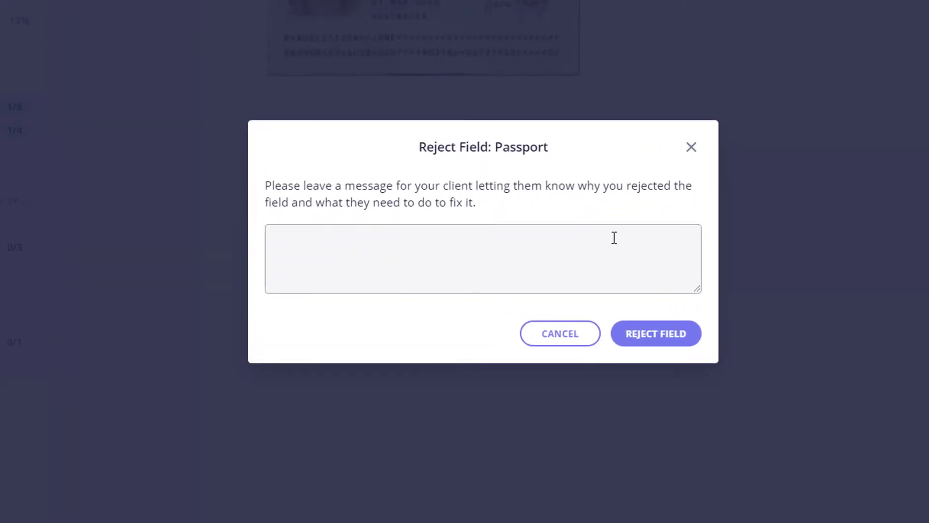
{"action": "type", "text": "The"}
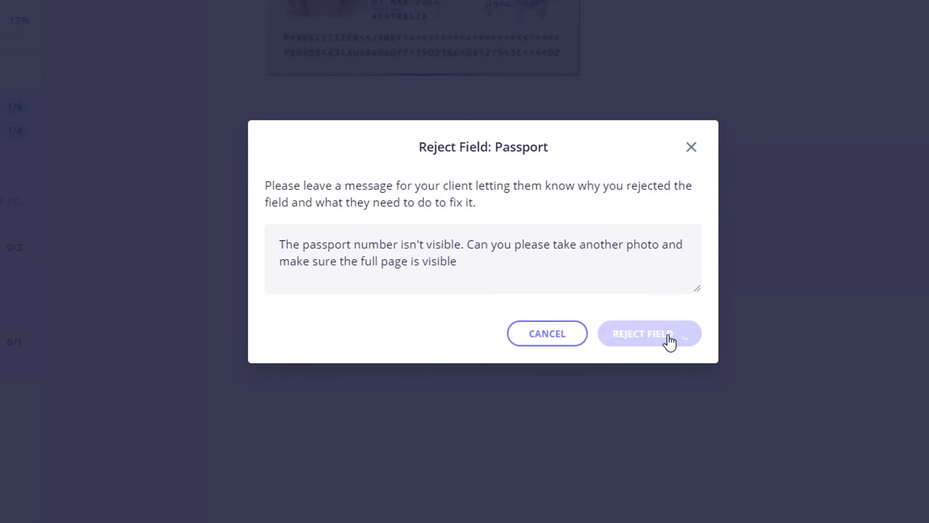
{"action": "left_click", "coordinate": [648, 333]}
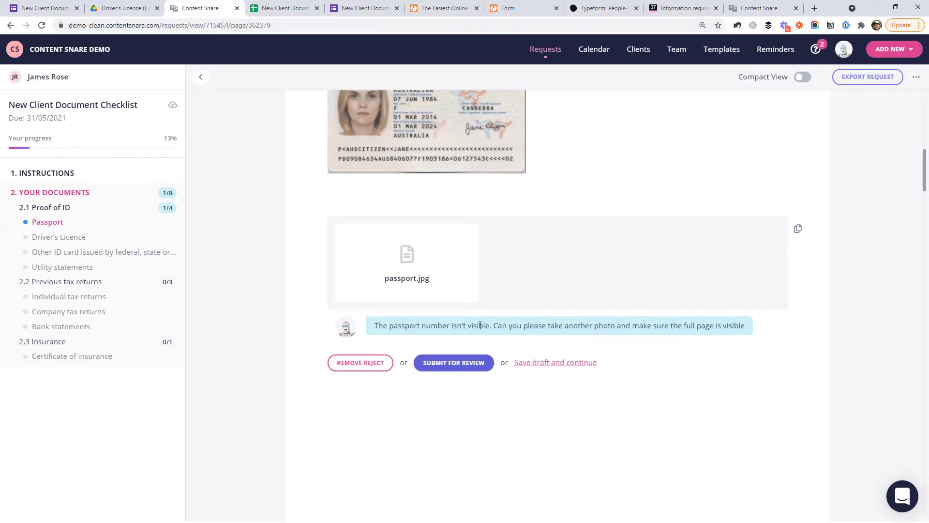
{"action": "left_click", "coordinate": [682, 8]}
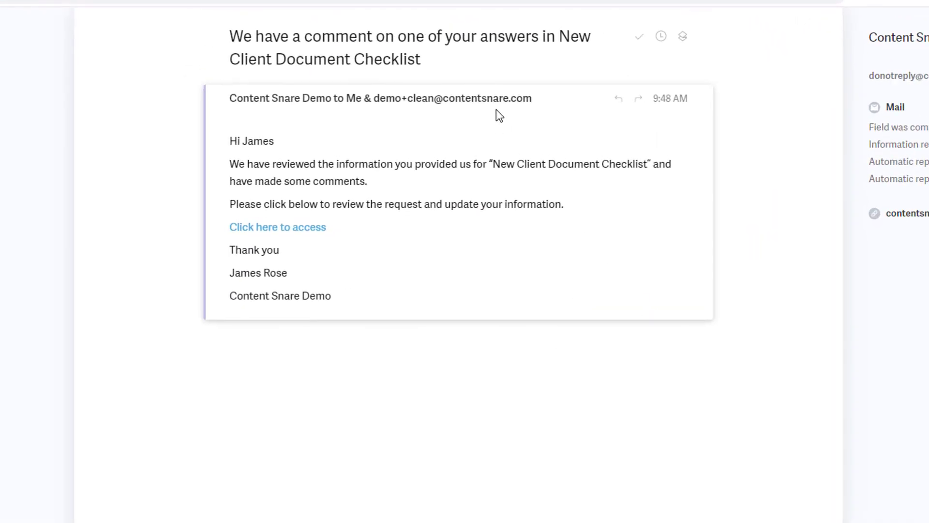
{"action": "mouse_move", "coordinate": [355, 300]}
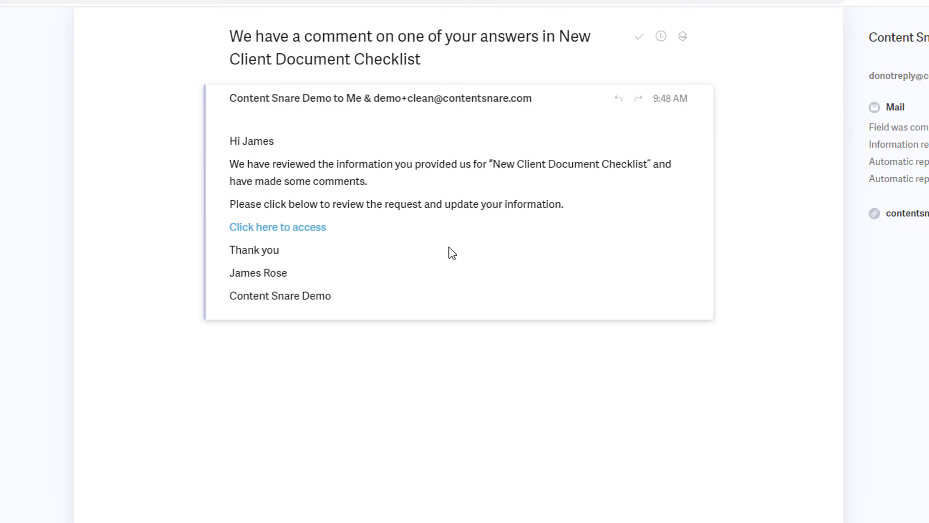
{"action": "mouse_move", "coordinate": [465, 255]}
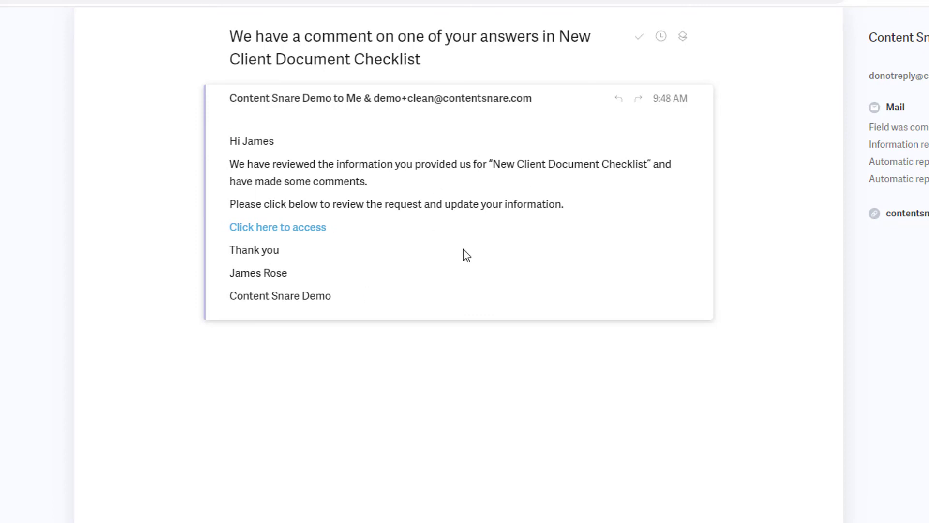
{"action": "mouse_move", "coordinate": [288, 186]}
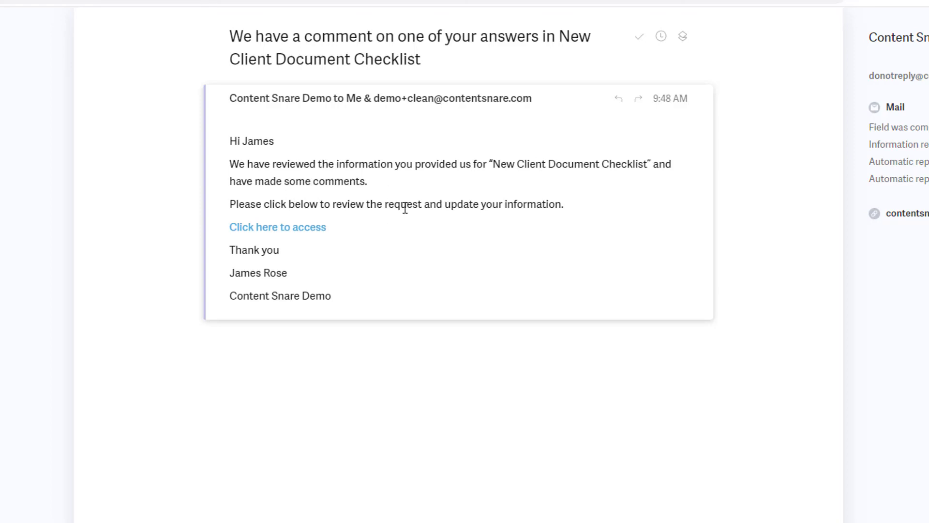
- Follow the comment notification email's access link to the client's checklist request
{"action": "left_click", "coordinate": [277, 226]}
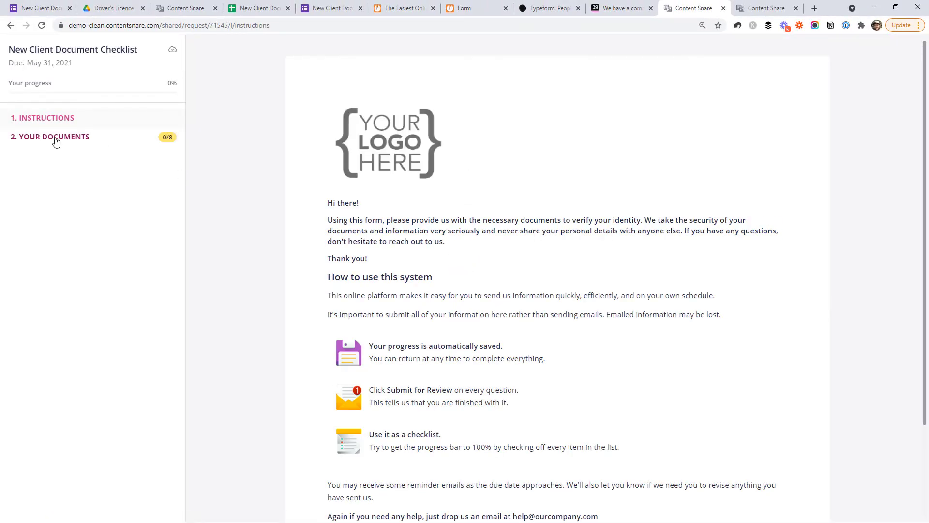
- View the client's Your Documents section where Passport is flagged for redo
{"action": "left_click", "coordinate": [54, 136]}
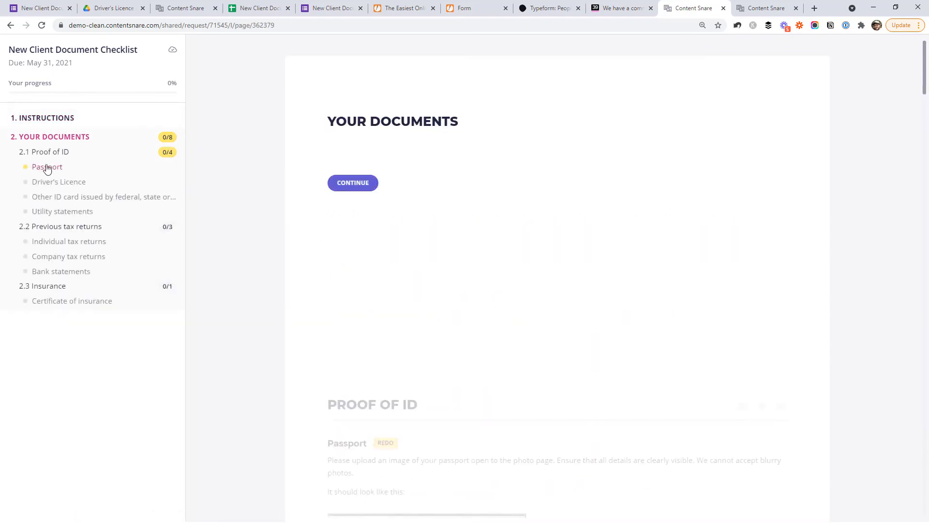
{"action": "scroll", "scroll_direction": "down", "scroll_amount": 3}
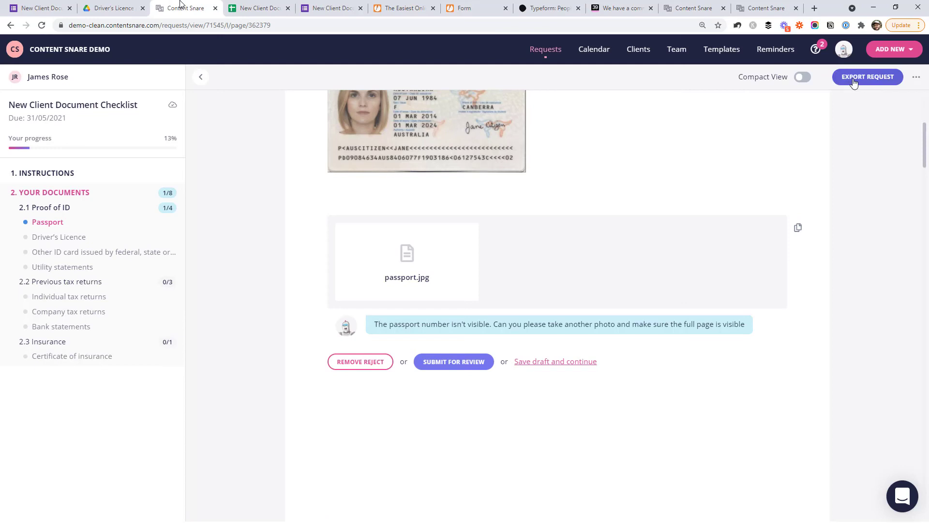
- Export the request as a PDF with attachments included, downloading it as a zip
{"action": "left_click", "coordinate": [867, 77]}
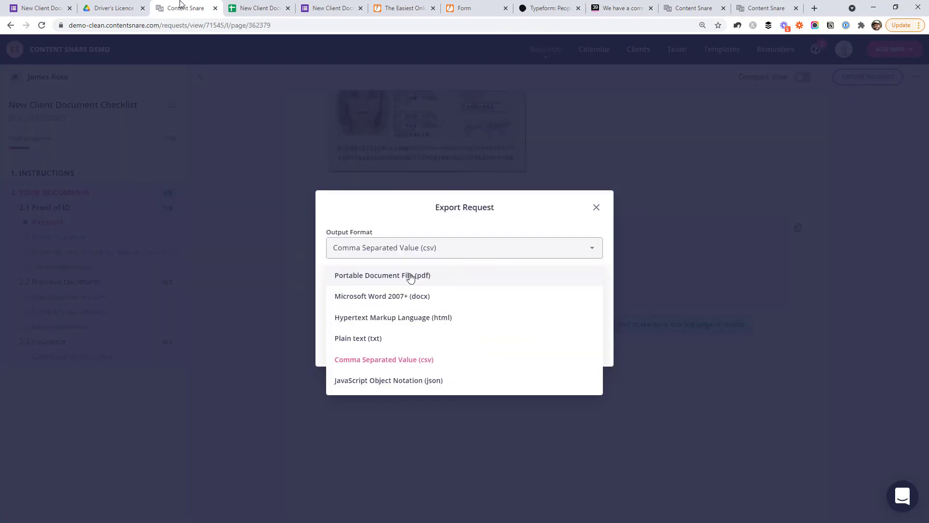
{"action": "mouse_move", "coordinate": [393, 326]}
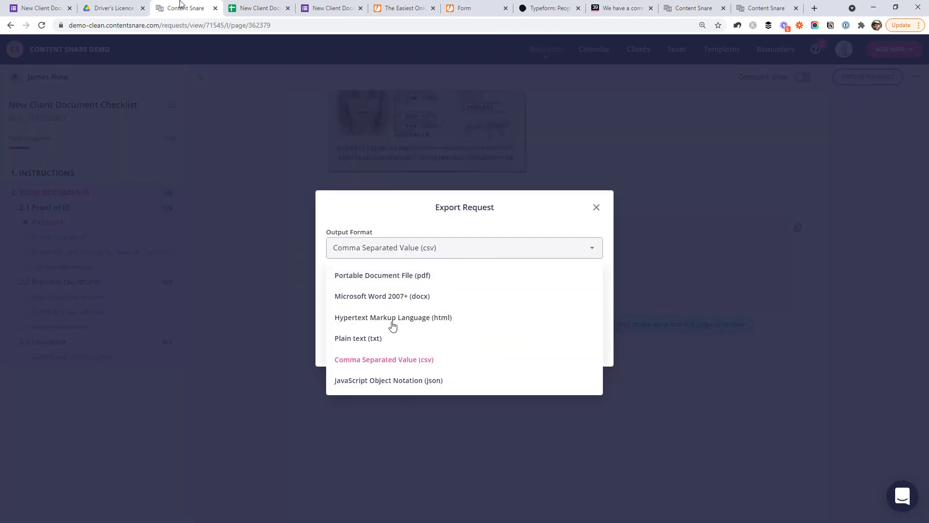
{"action": "left_click", "coordinate": [382, 275]}
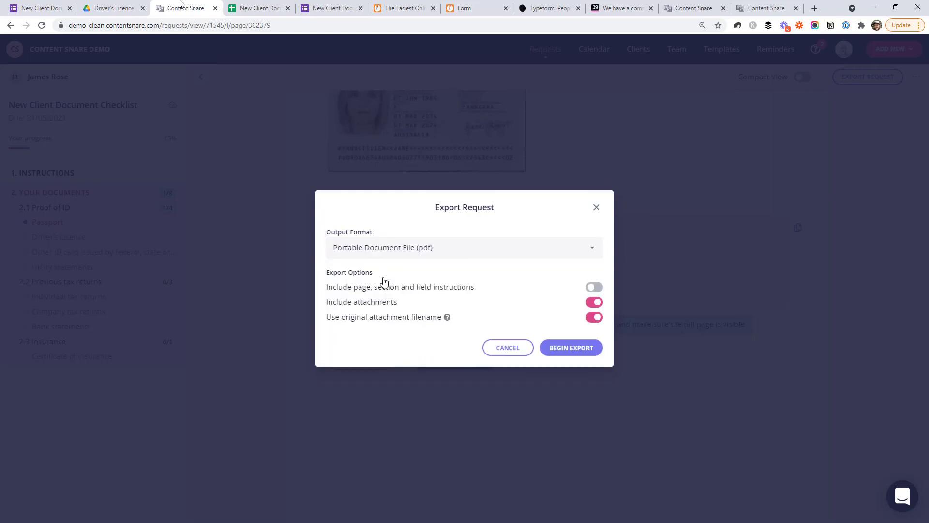
{"action": "mouse_move", "coordinate": [429, 327]}
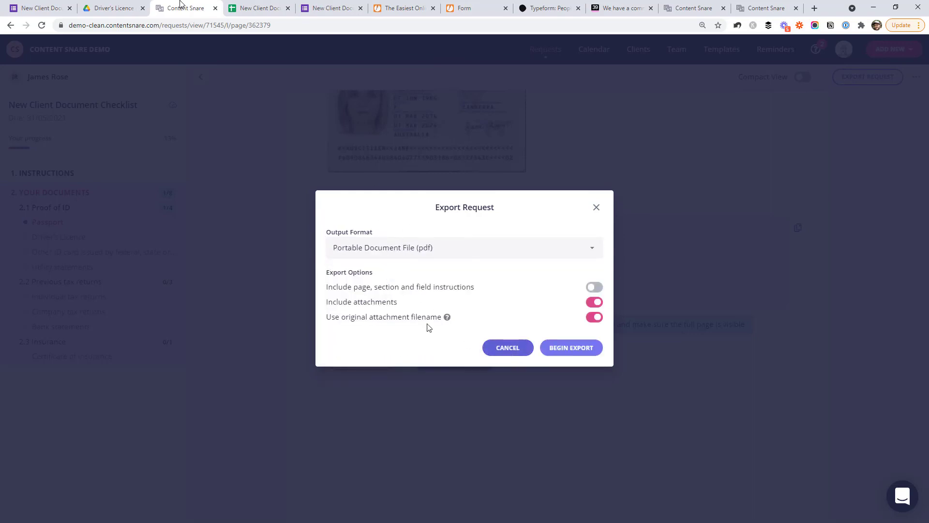
{"action": "left_click", "coordinate": [570, 347]}
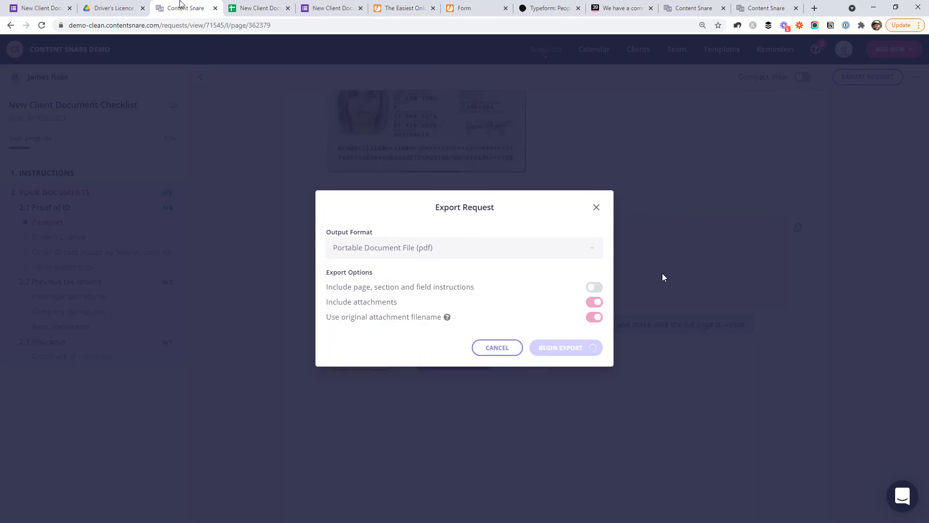
{"action": "left_click", "coordinate": [559, 347]}
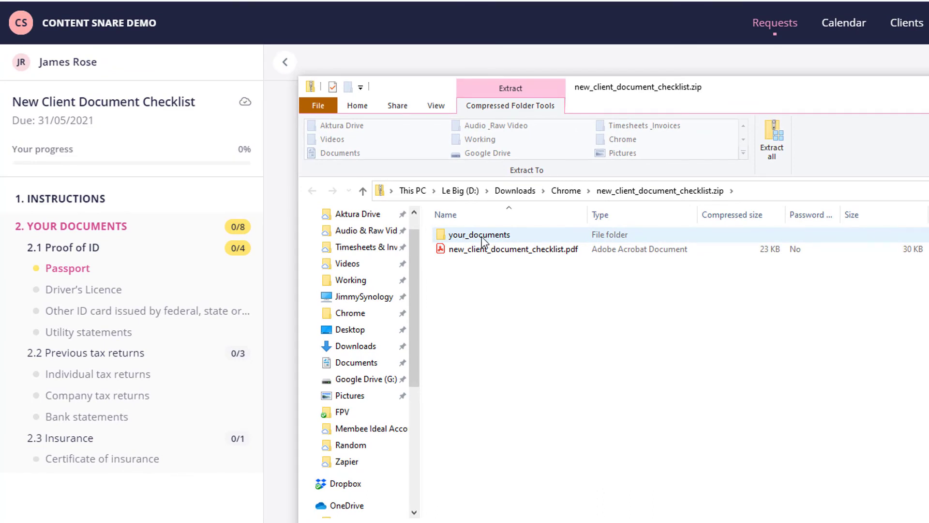
- Open your_documents inside new_client_document_checklist.zip and view passport.jpg
{"action": "double_click", "coordinate": [481, 235]}
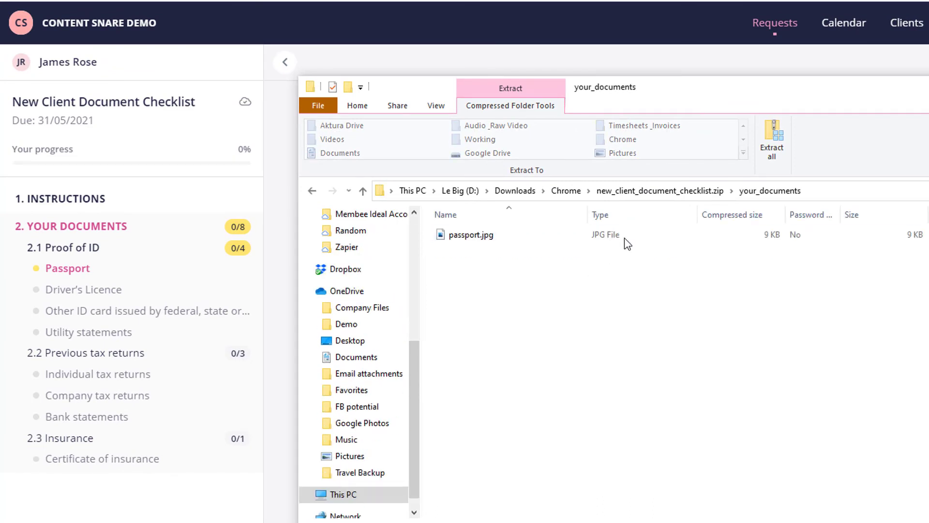
{"action": "left_click", "coordinate": [472, 234]}
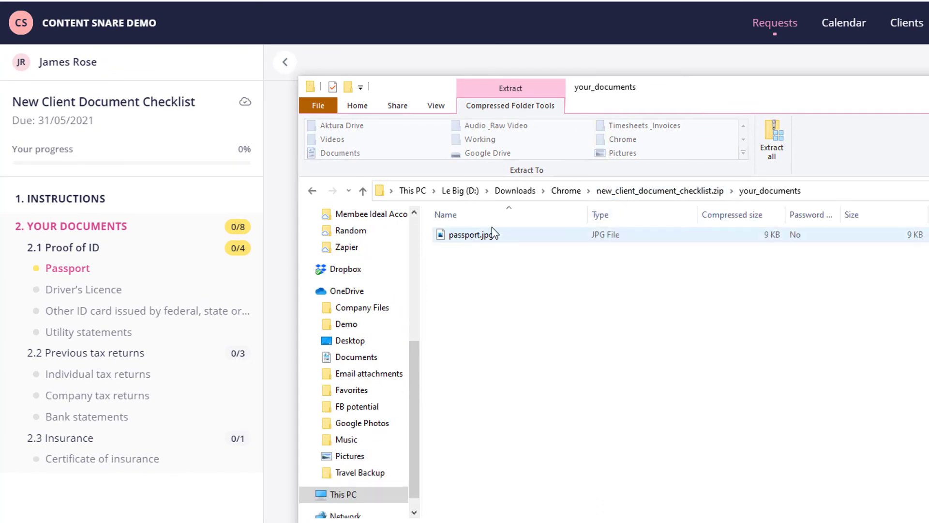
{"action": "left_click", "coordinate": [471, 234]}
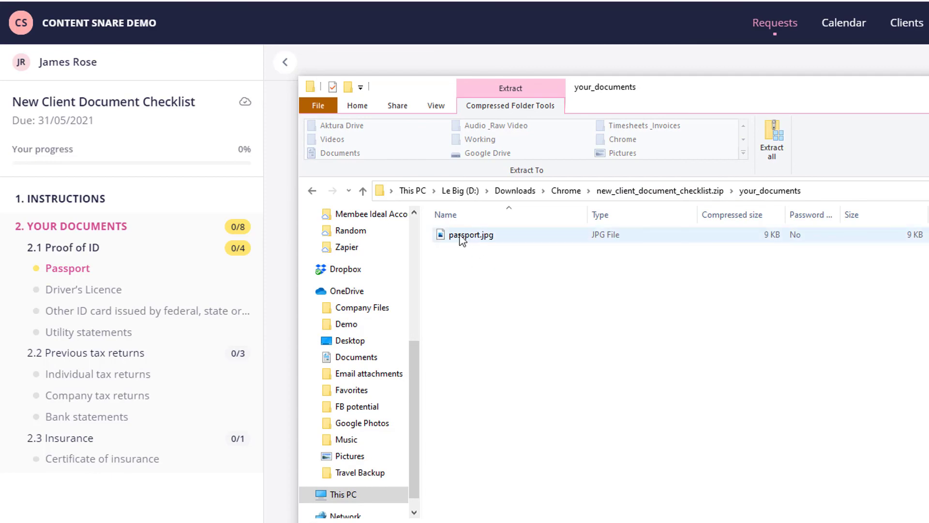
{"action": "left_click", "coordinate": [433, 345]}
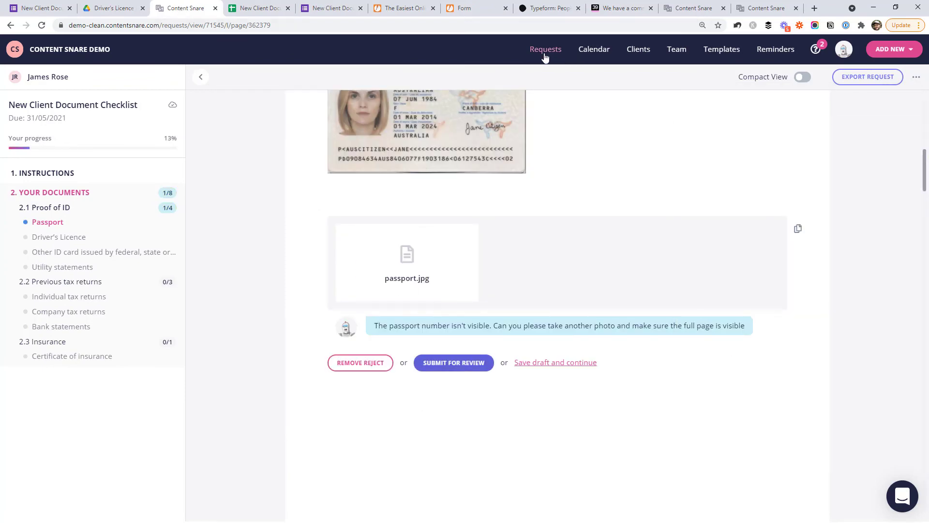
- Return to the Requests dashboard showing New Client Document Checklist as published
{"action": "left_click", "coordinate": [544, 49]}
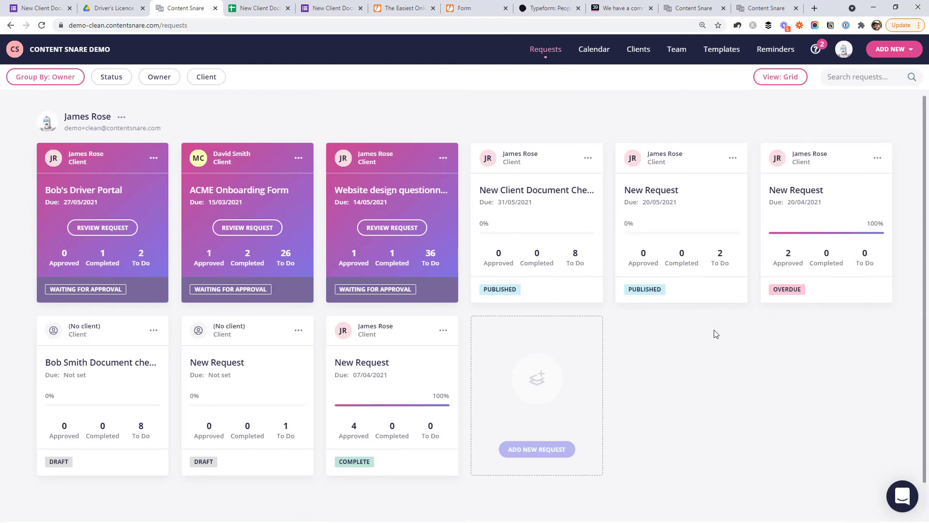